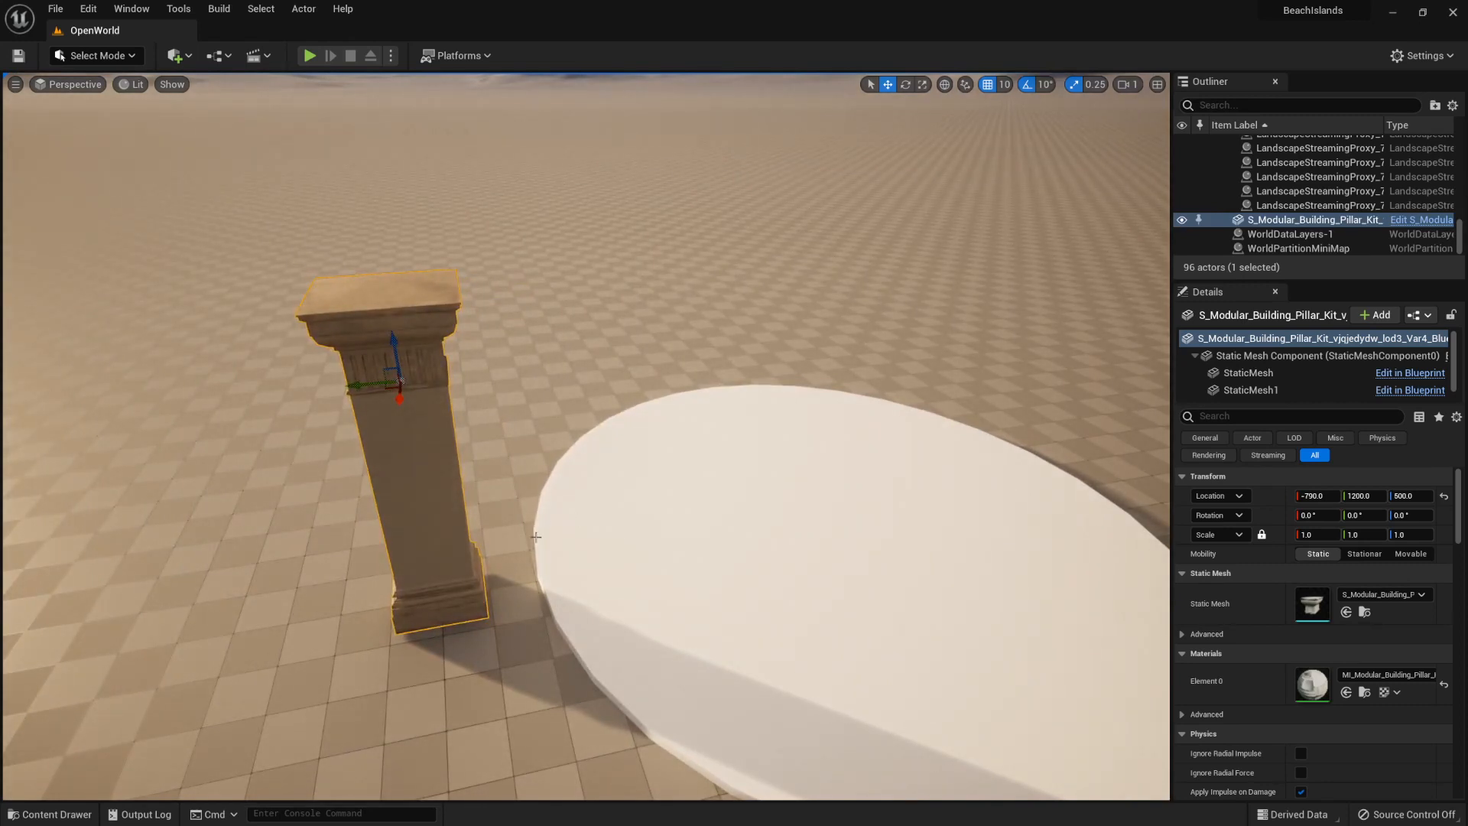
mouse_move(503, 610)
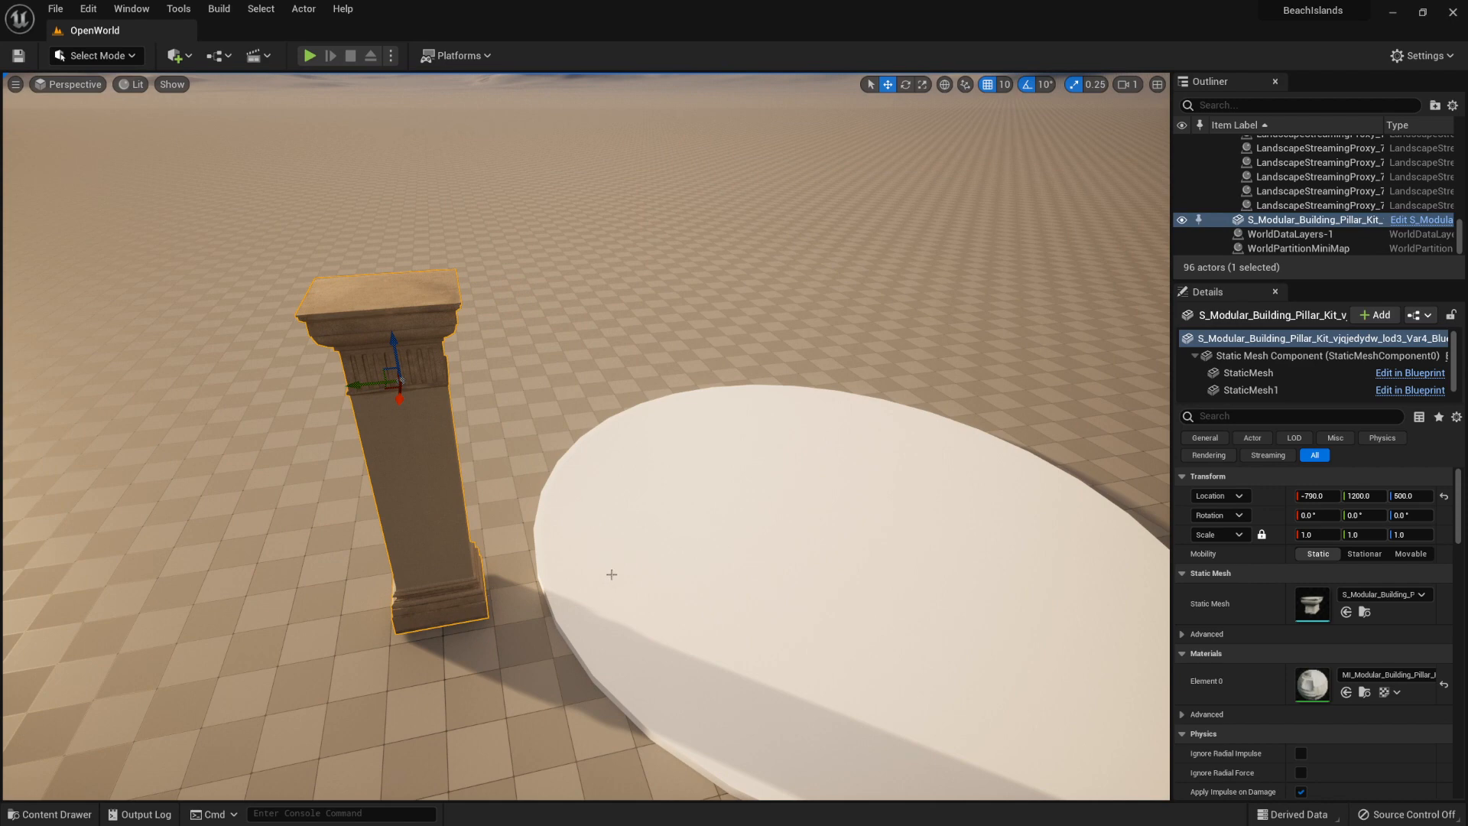
mouse_move(607, 557)
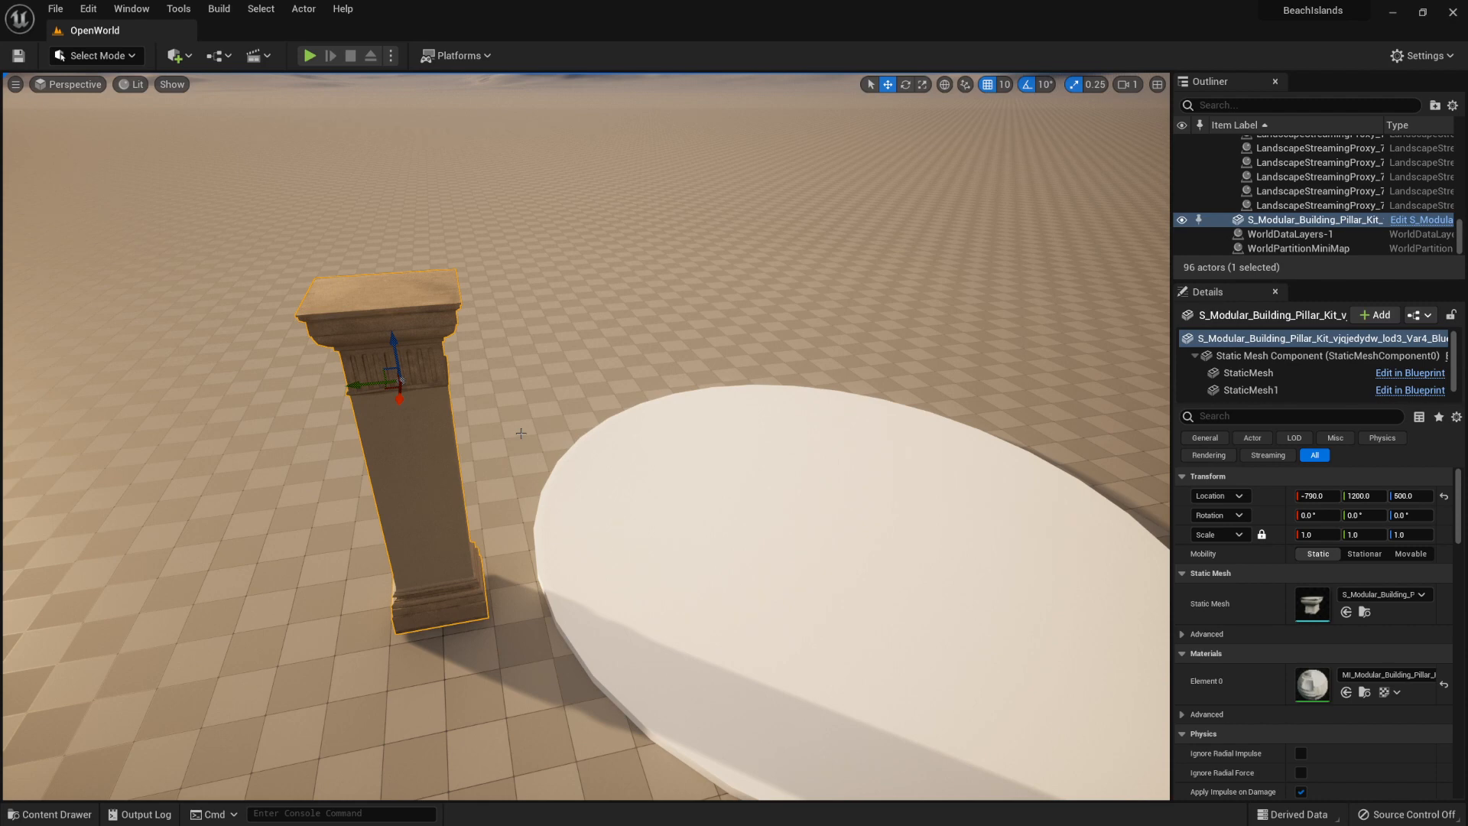
mouse_move(488, 413)
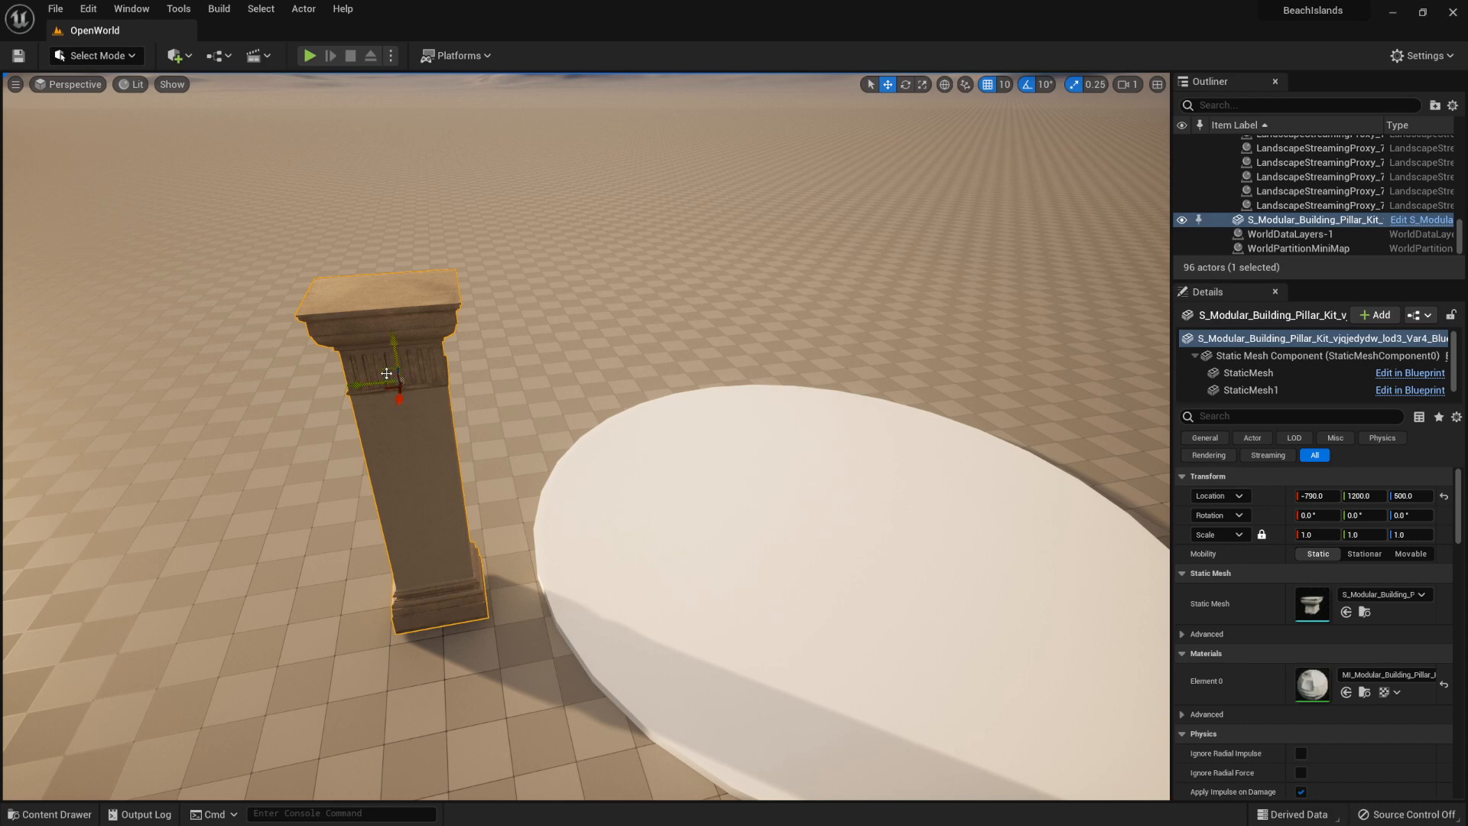
Step: Move the pillar beside the white disc to about X 180, Y 200, Z 500, rotated -90°
drag(387, 375, 803, 428)
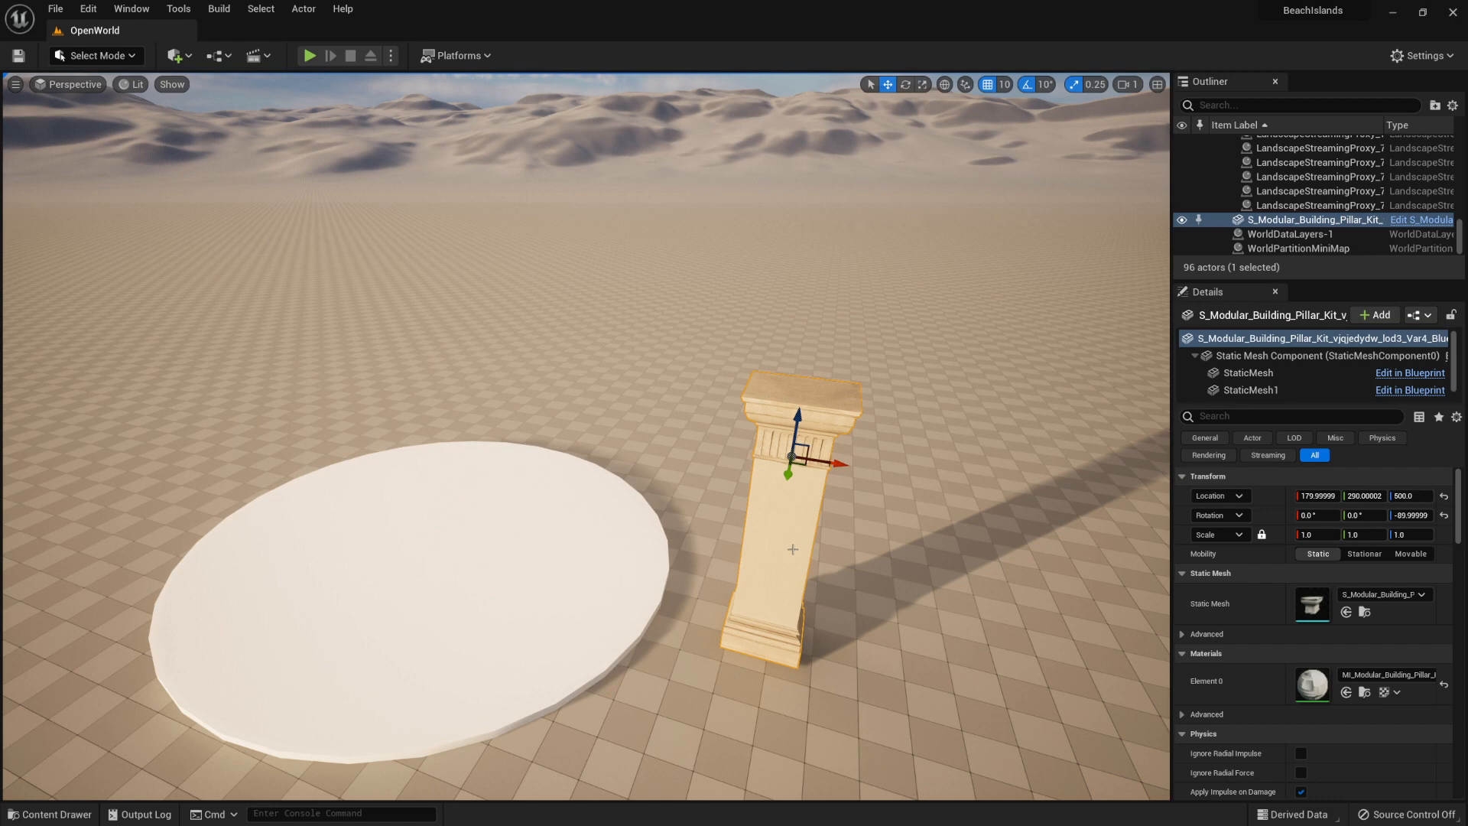
mouse_move(902, 488)
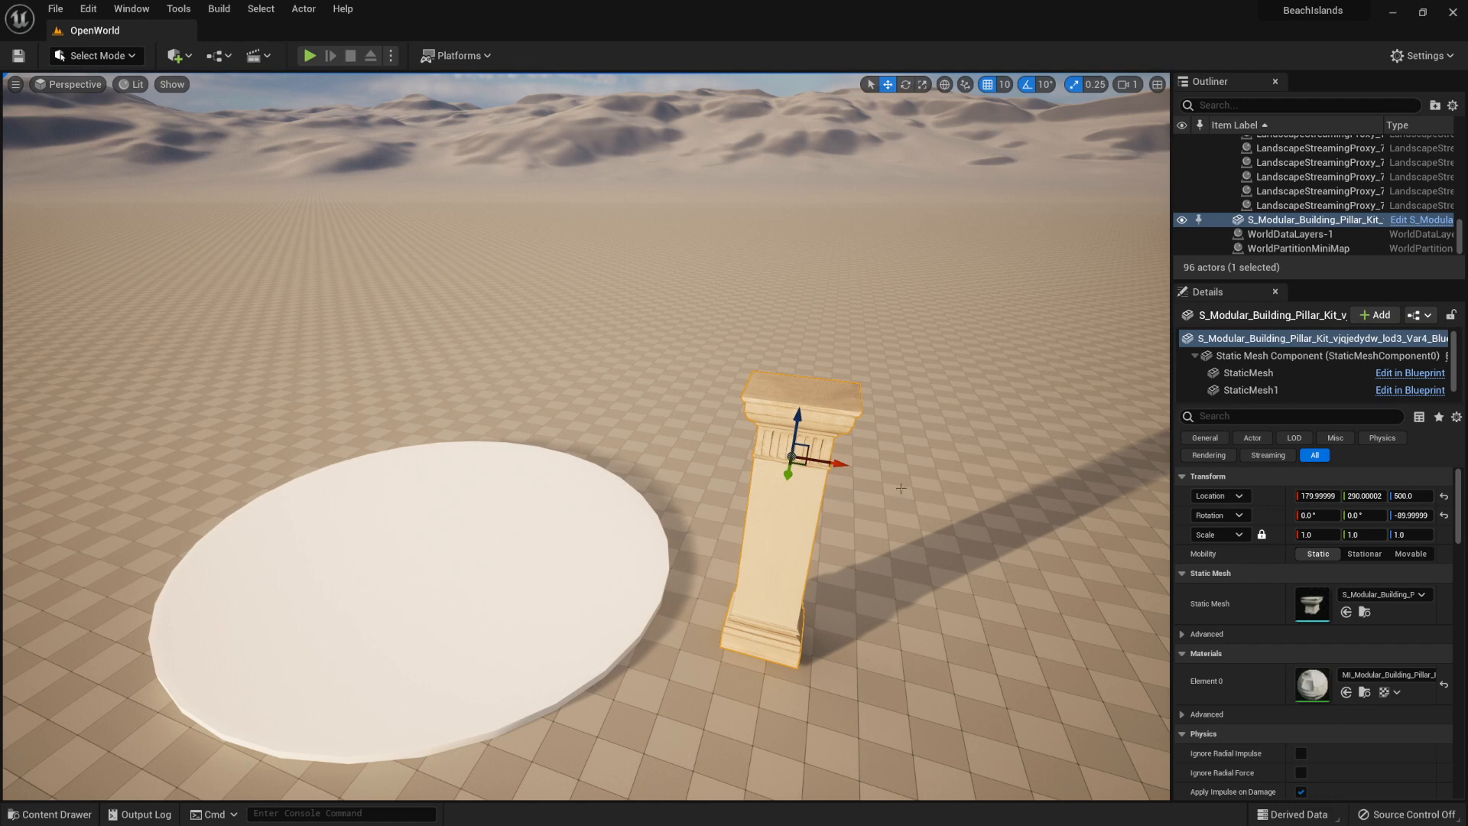
mouse_move(205, 176)
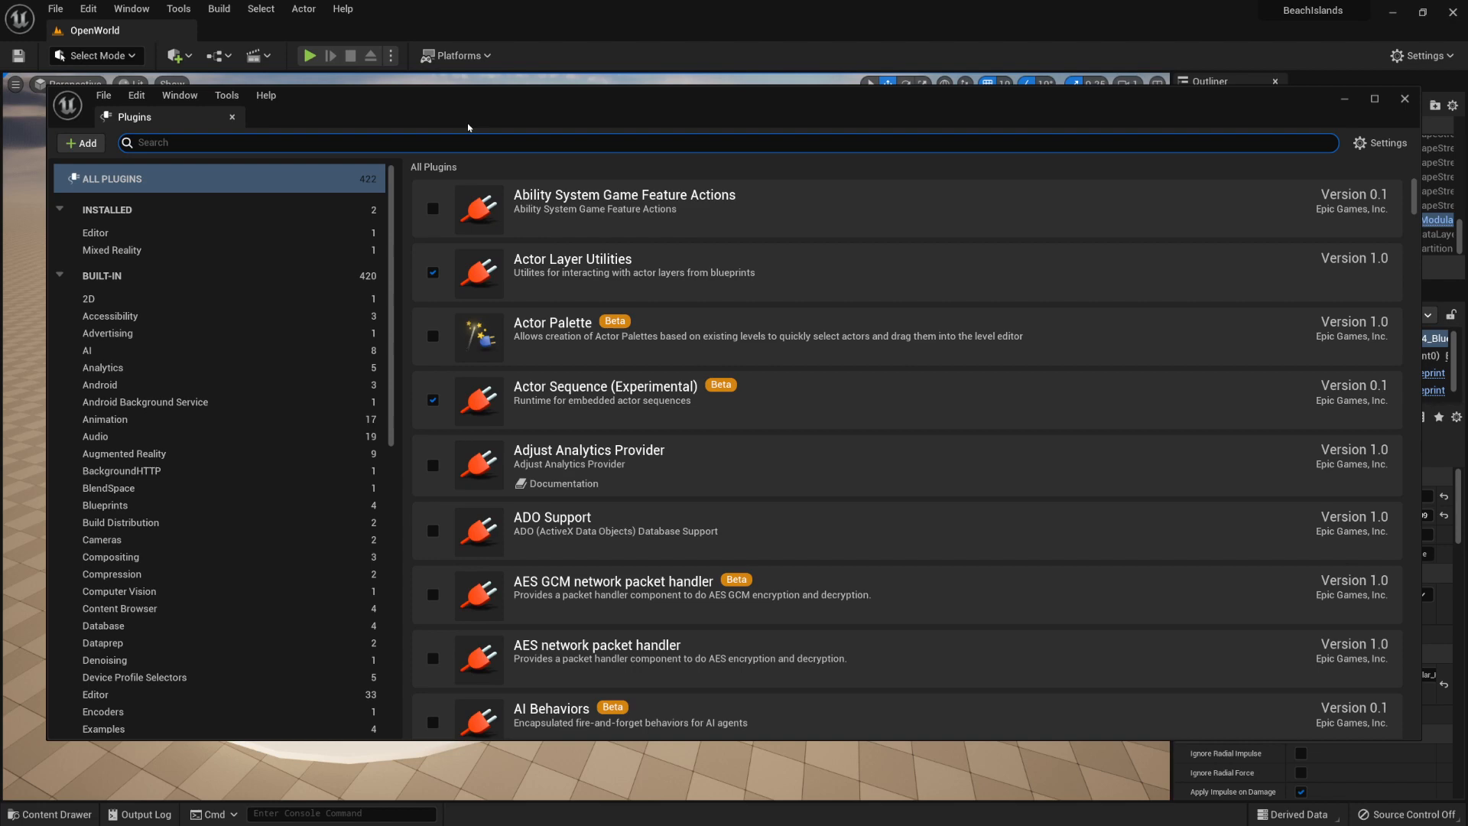
Step: Search the plugin list for 'model' and enable Modeling Tools Editor Mode, accepting the beta warning
text(mod)
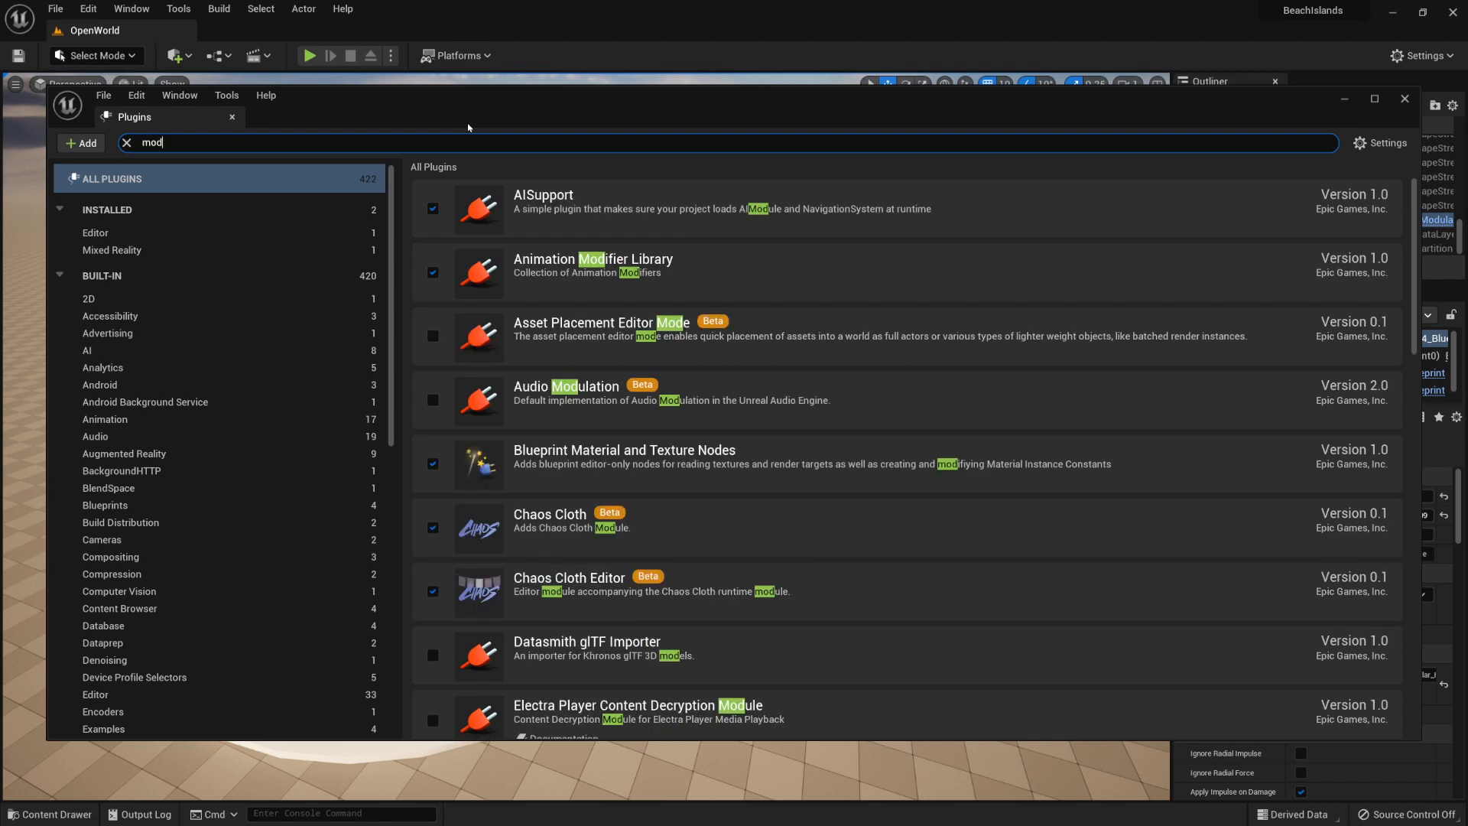
click(127, 143)
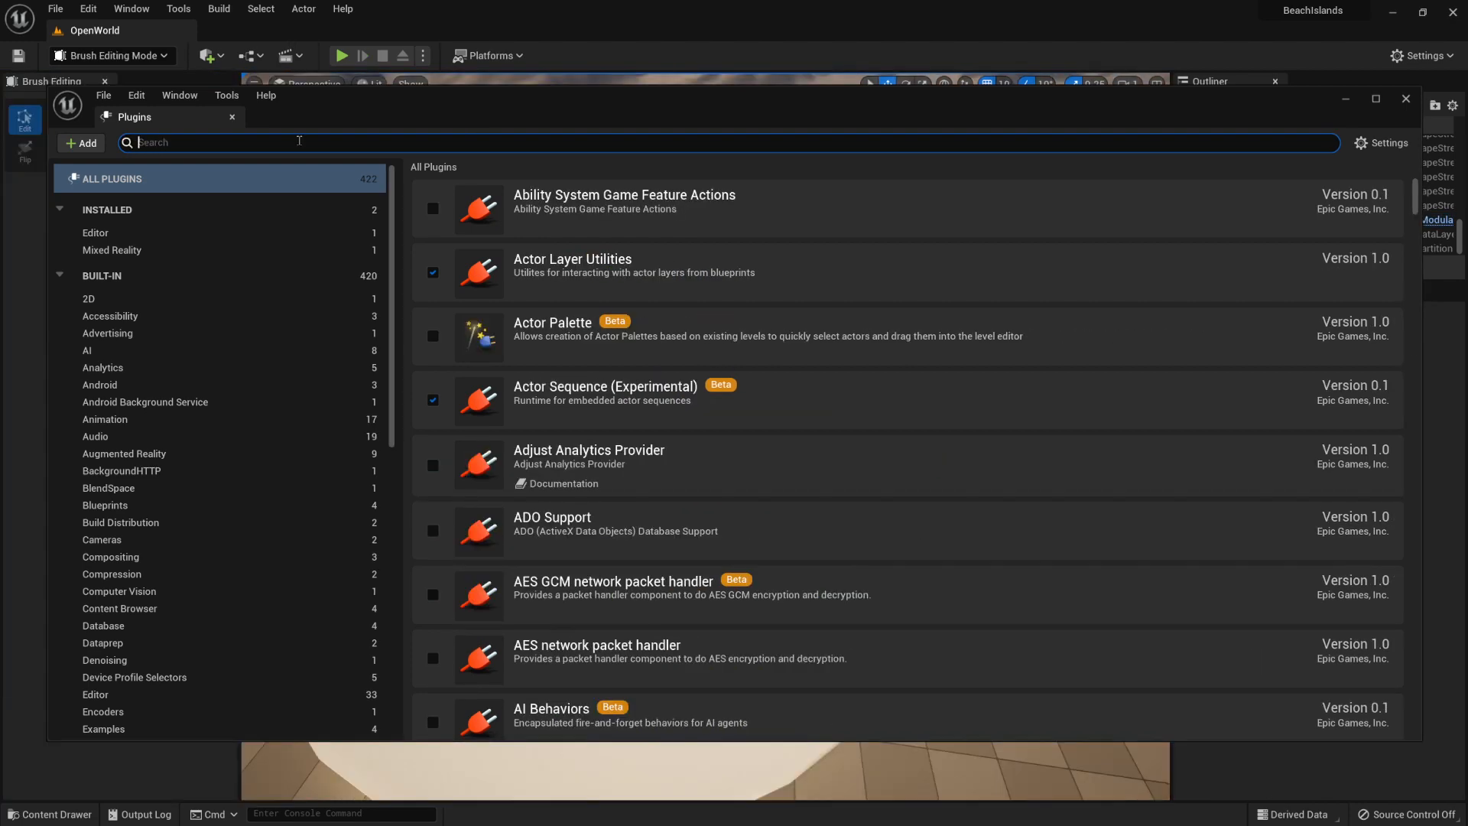
text(modeling)
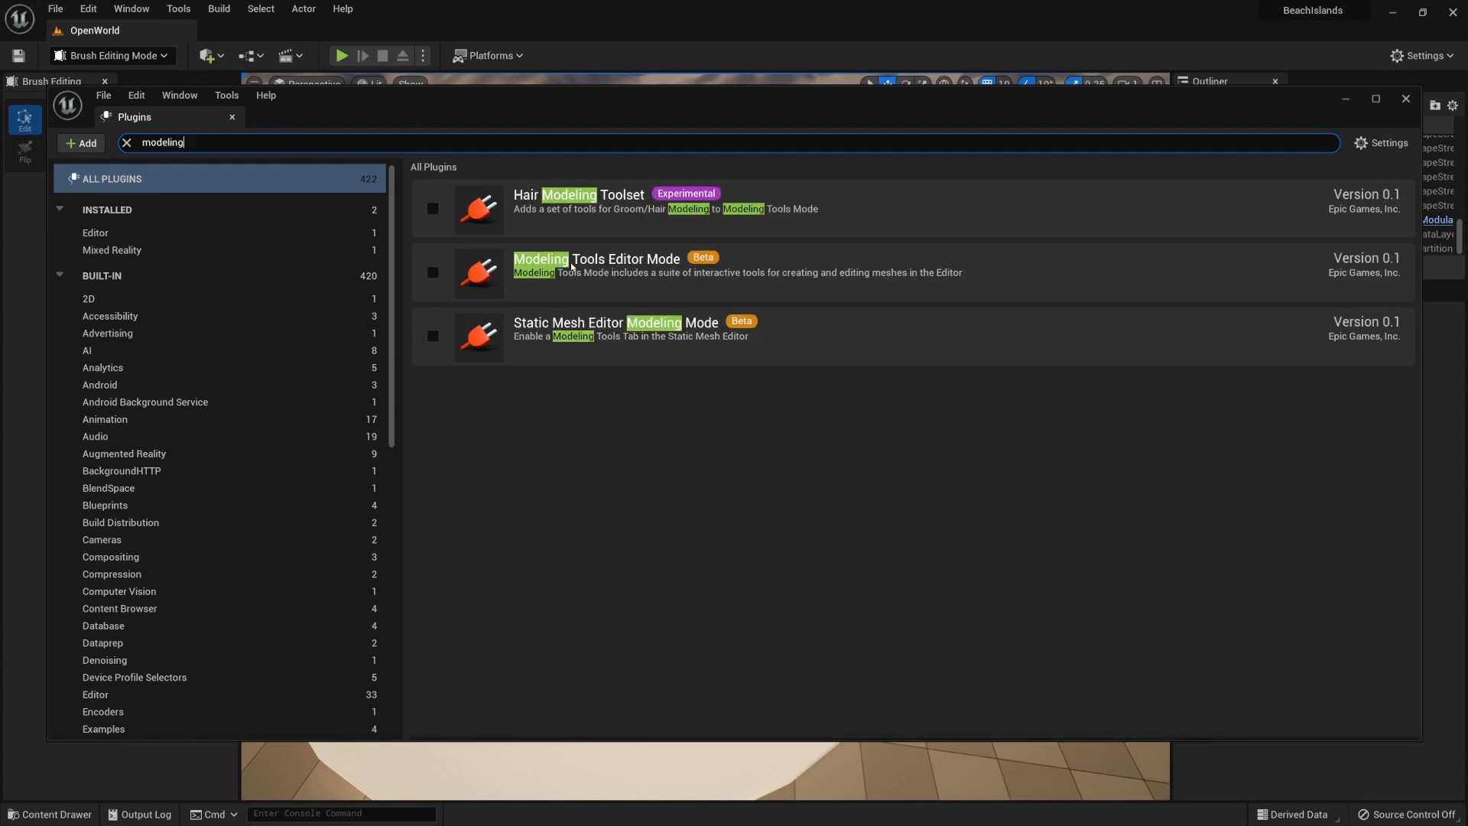
mouse_move(431, 272)
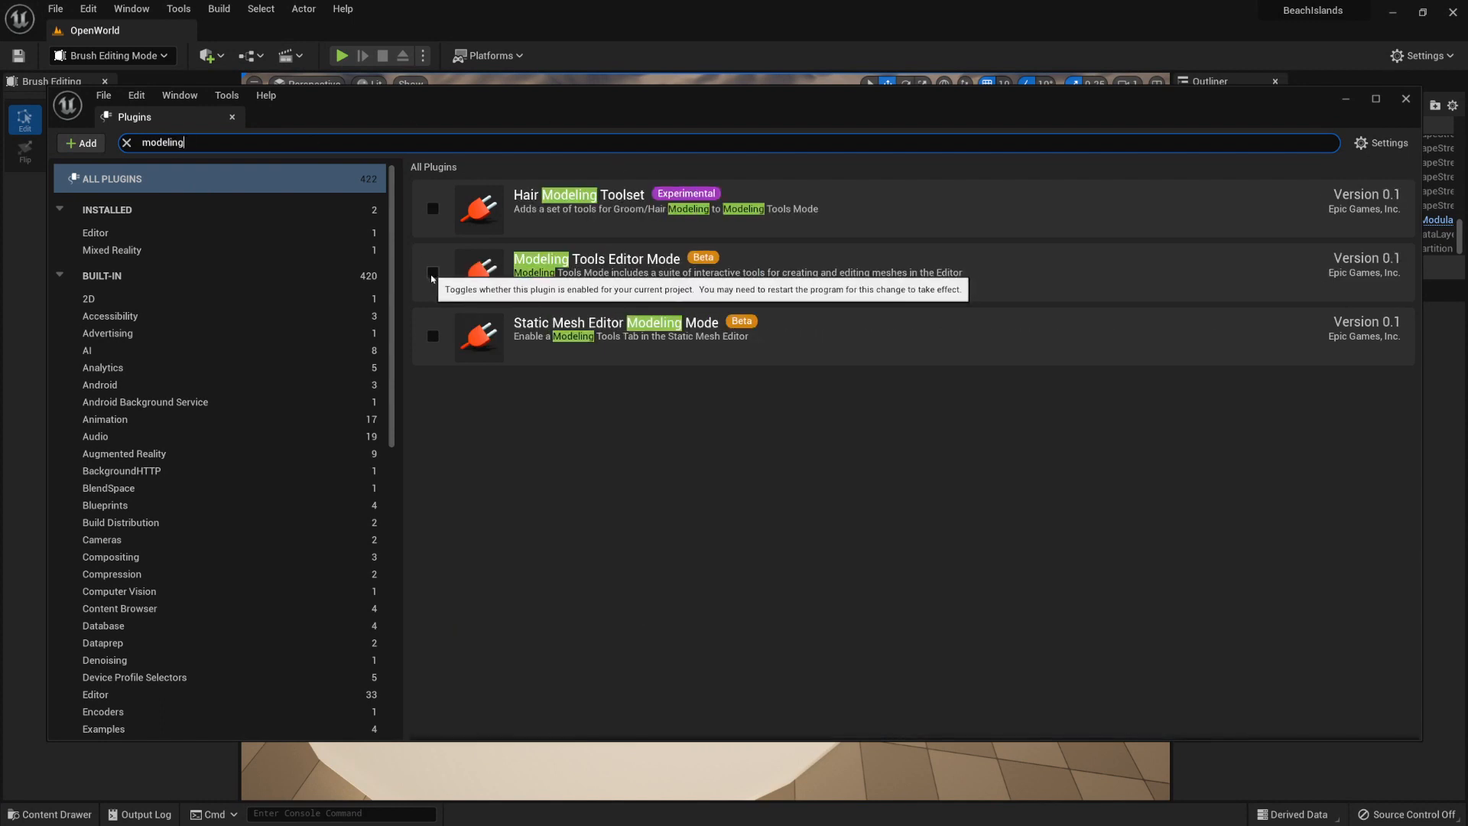
click(432, 272)
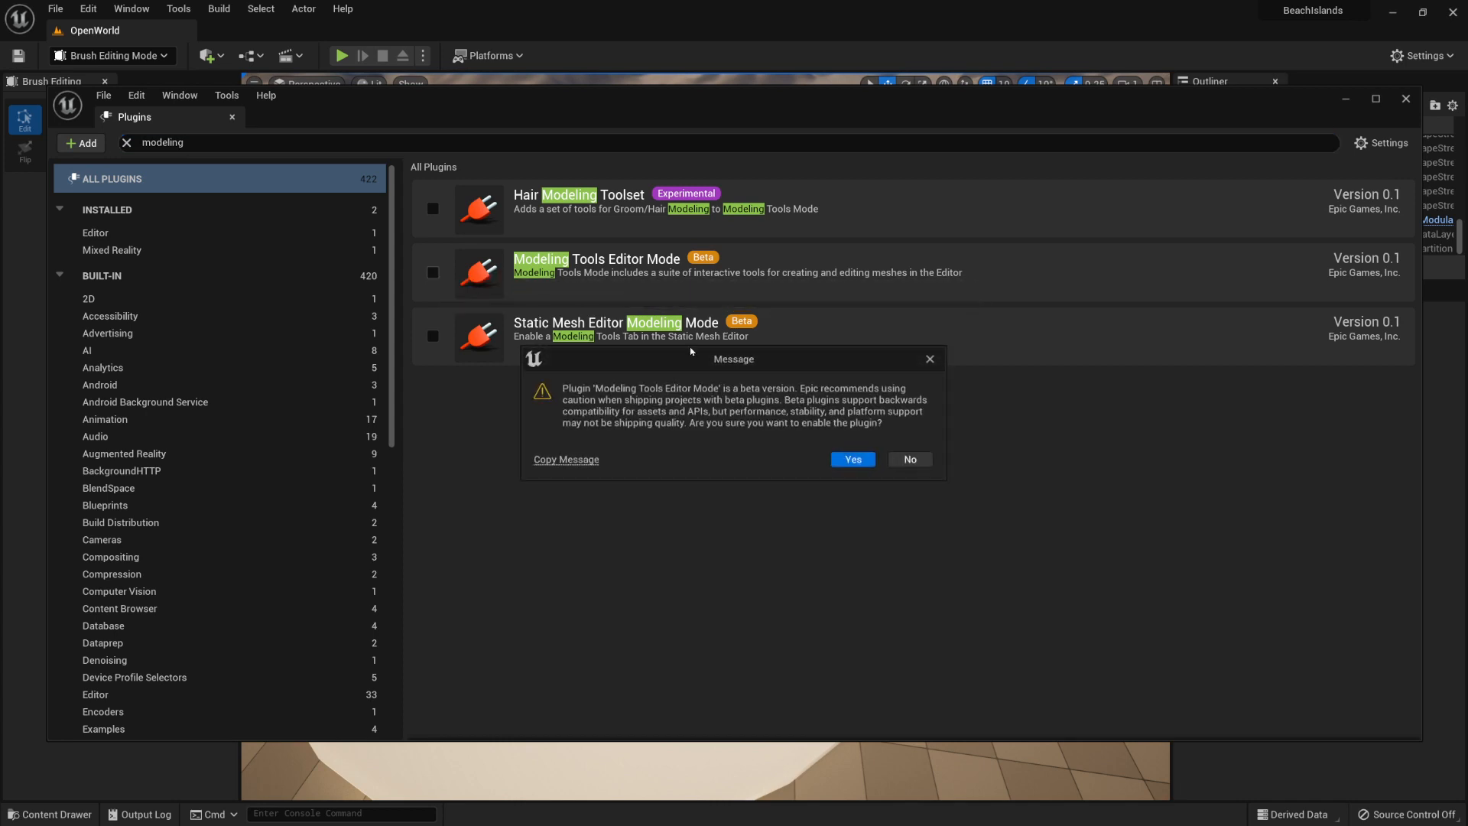
click(852, 458)
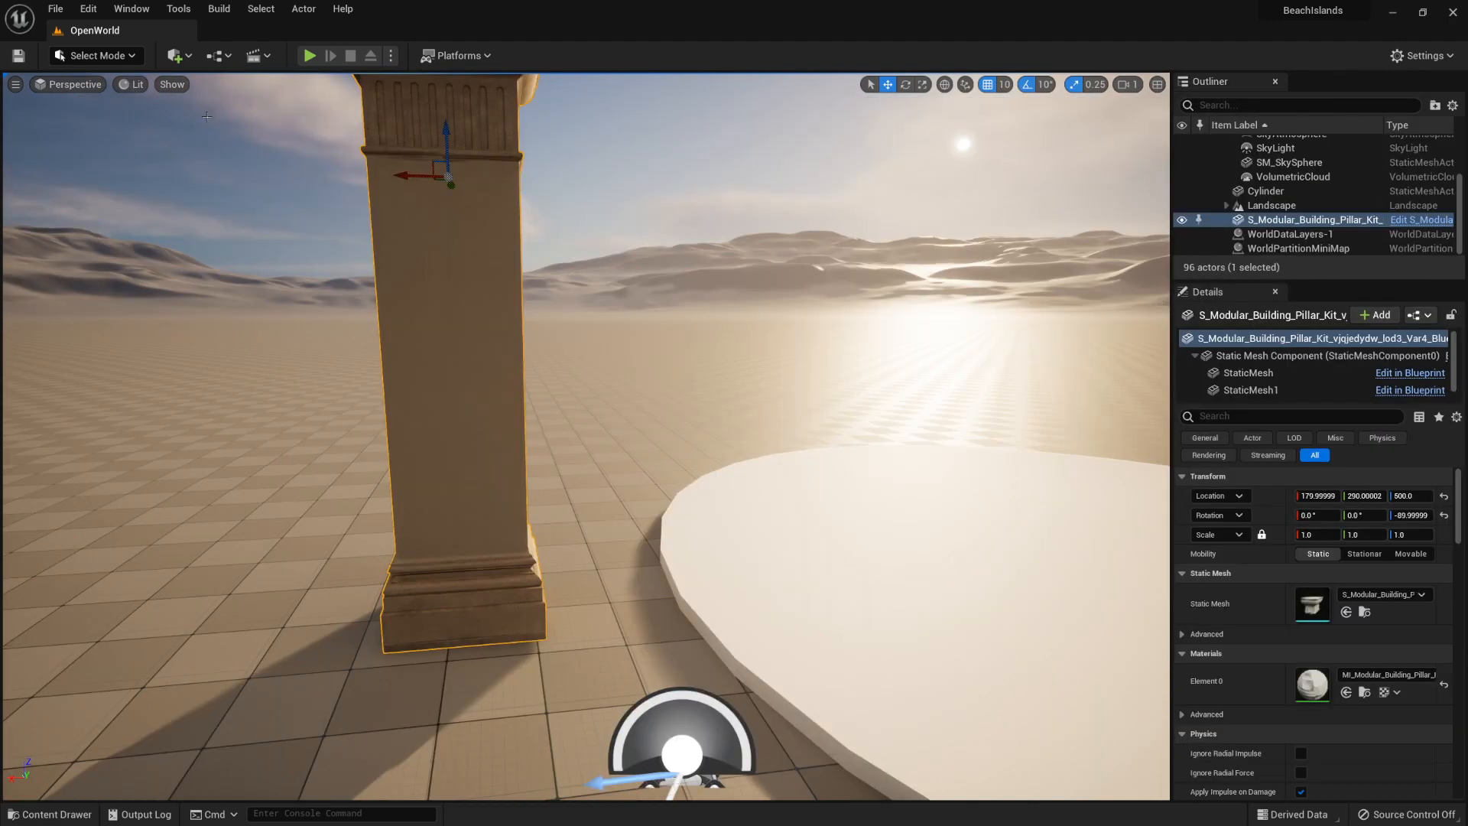
mouse_move(98, 55)
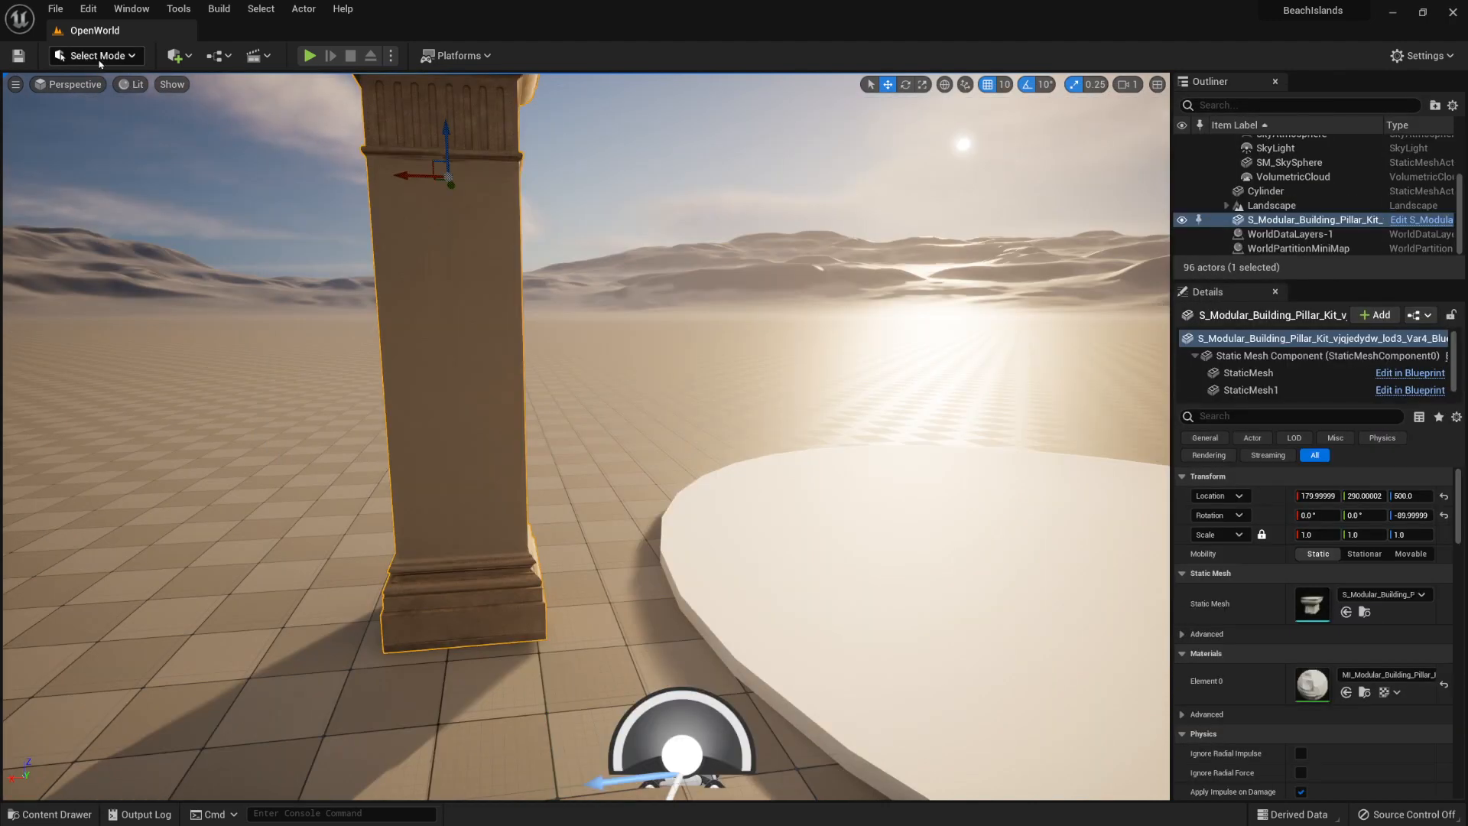
Step: Switch the editor from Select Mode into Modeling Mode
click(95, 55)
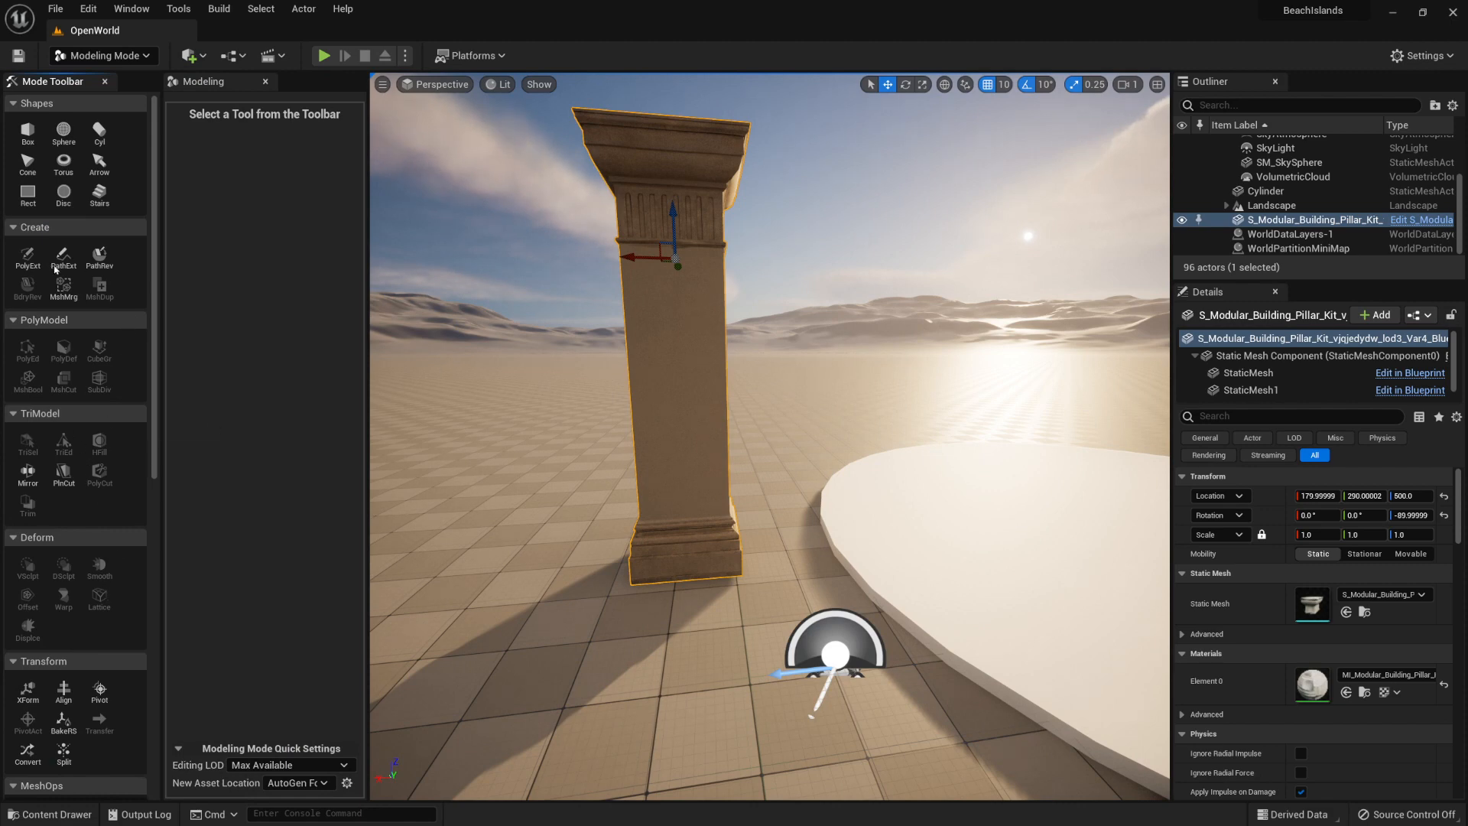
mouse_move(291, 378)
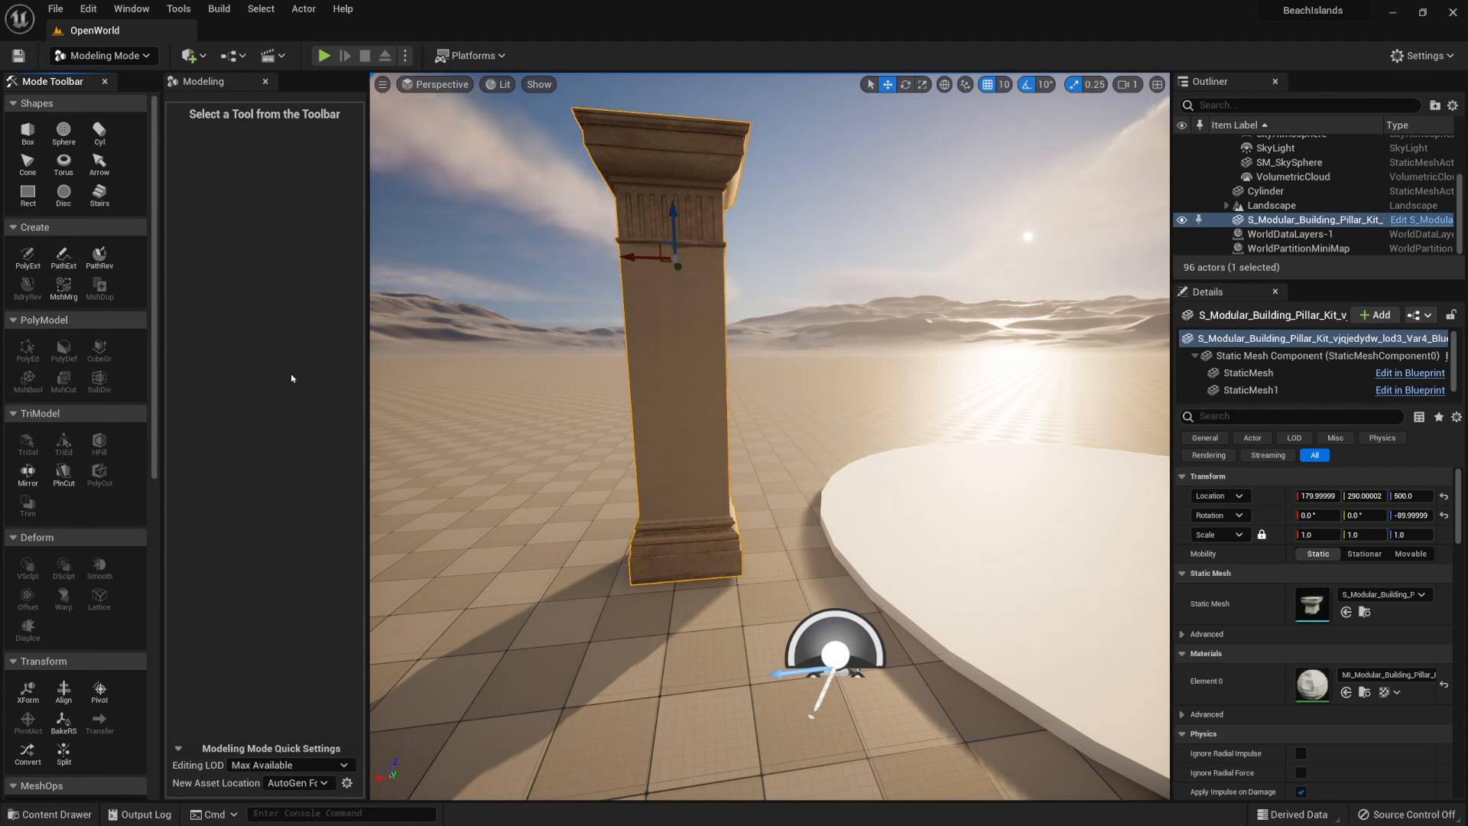
mouse_move(81, 625)
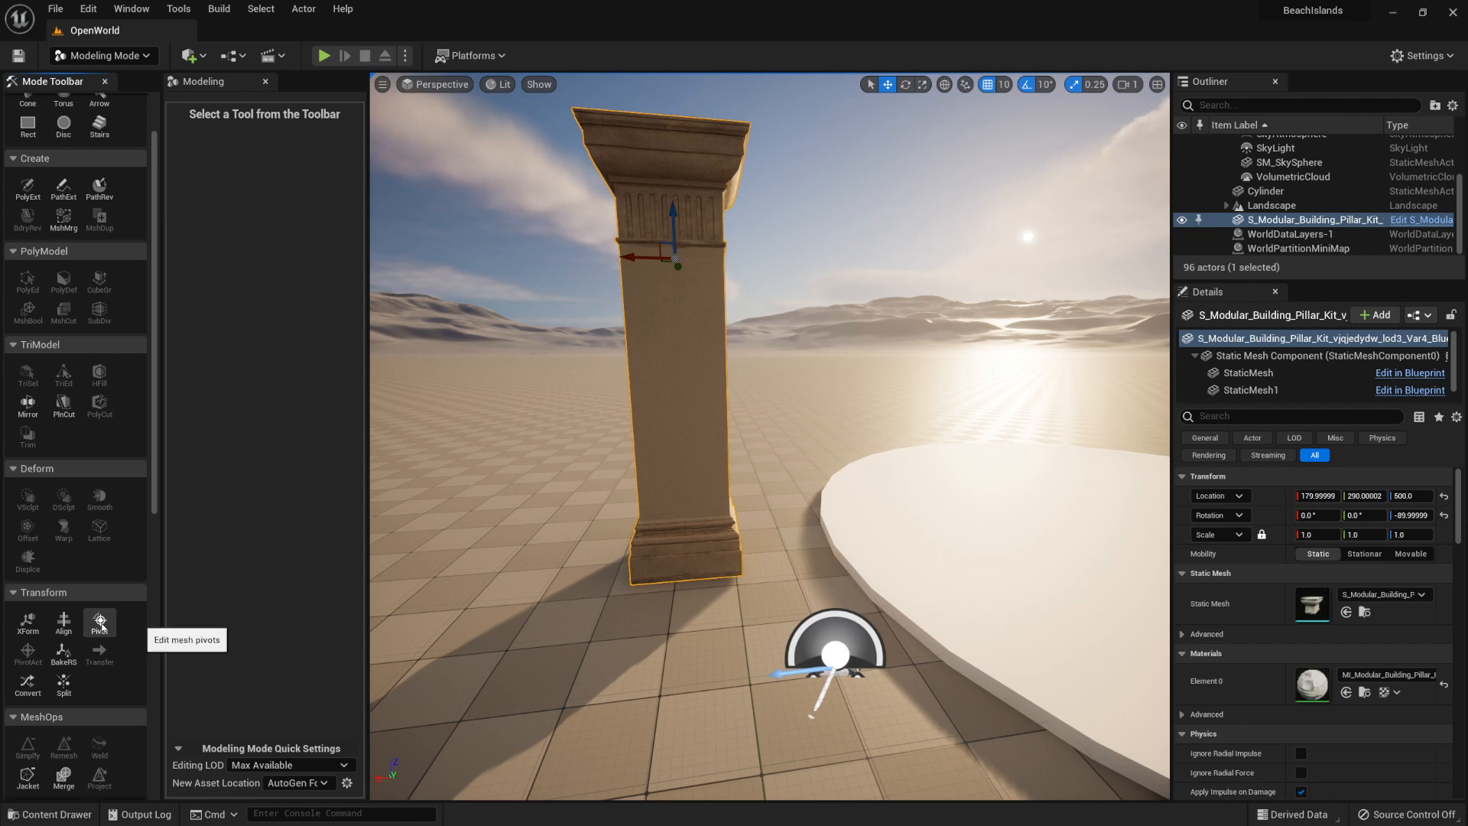
Step: Use the Pivot tool to move the pillar's pivot down to its base and accept, Z reading -20
click(98, 623)
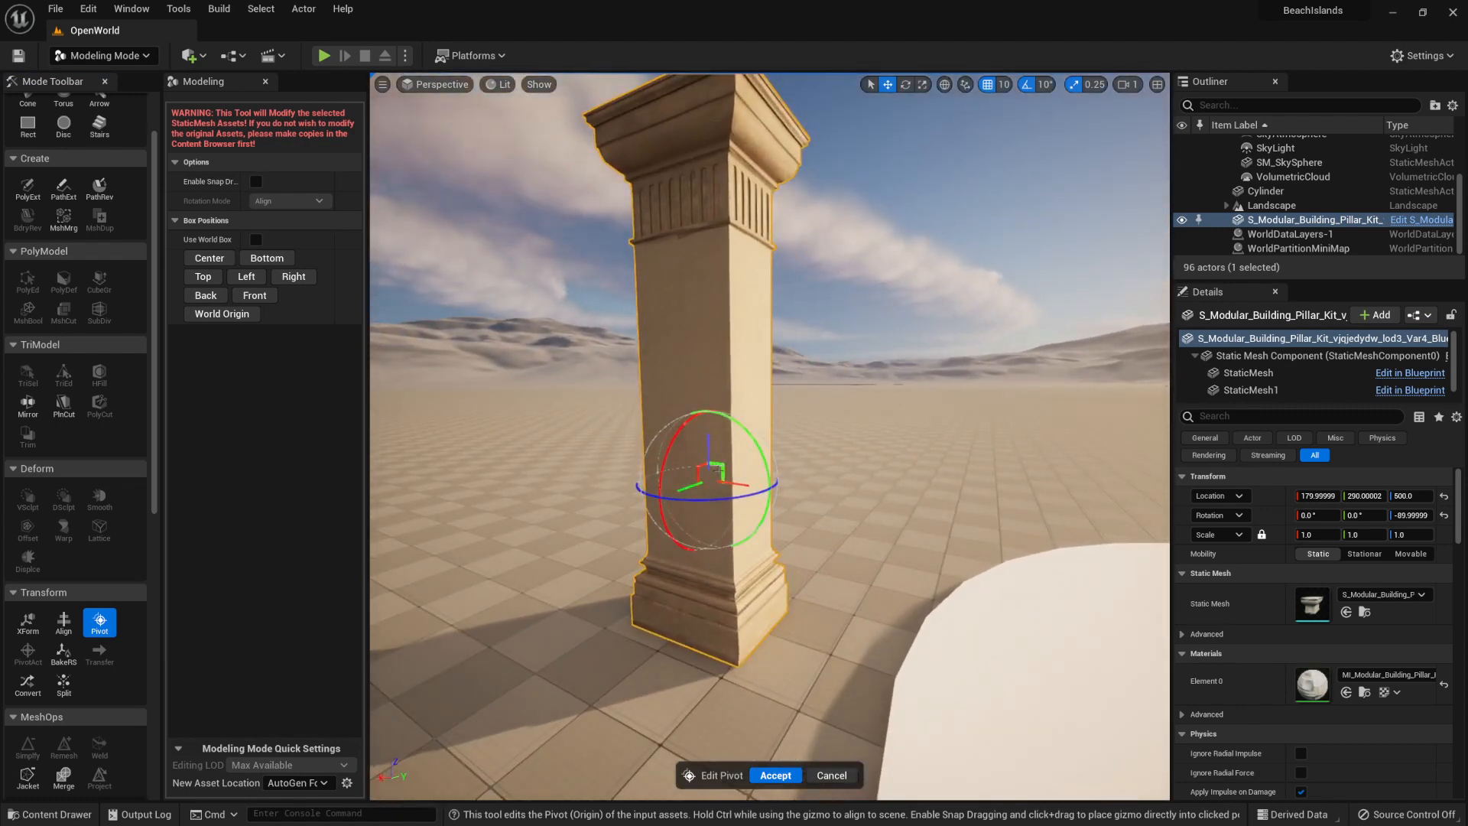
drag(714, 482, 714, 534)
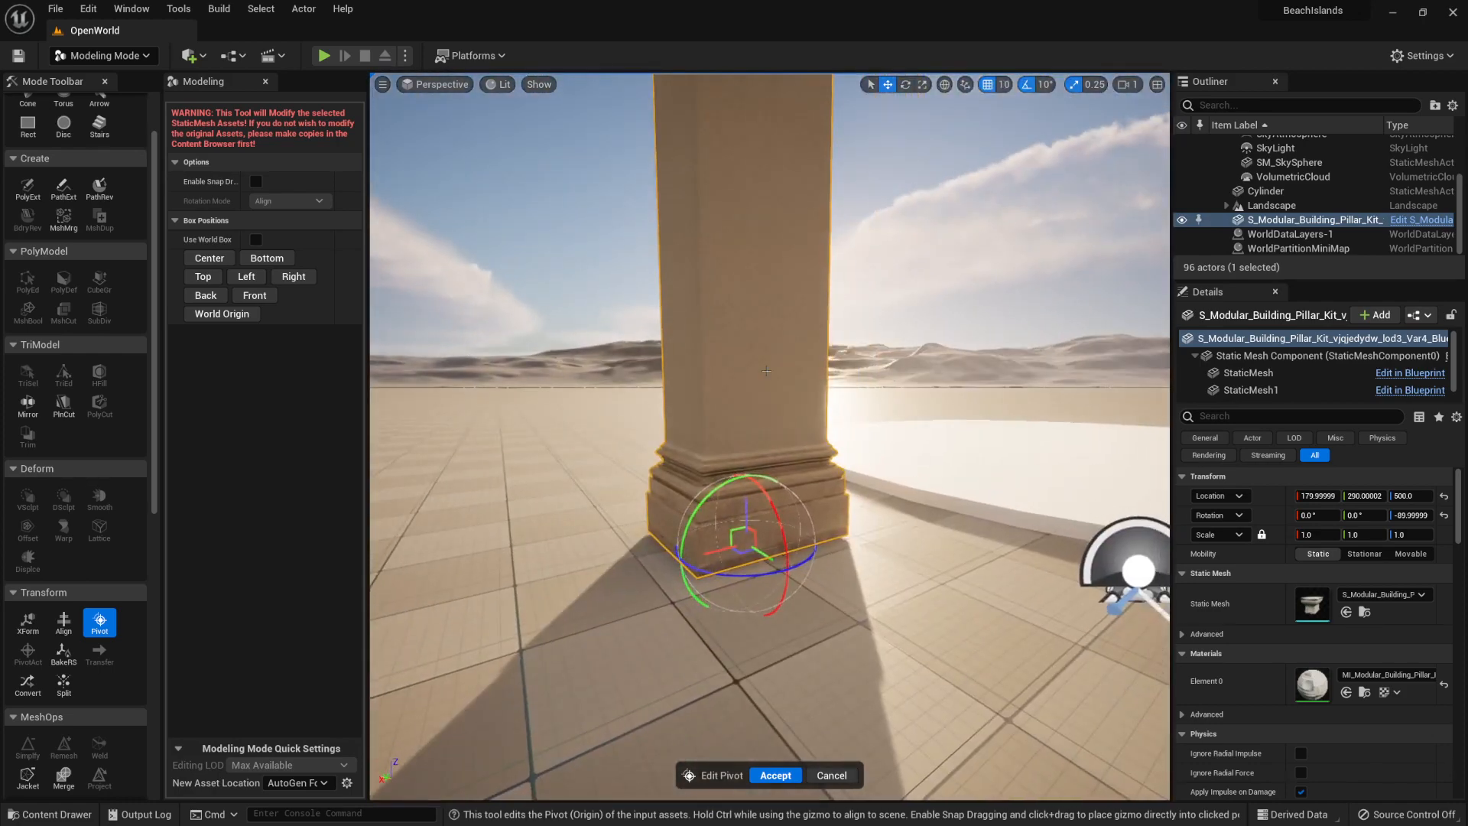
click(776, 776)
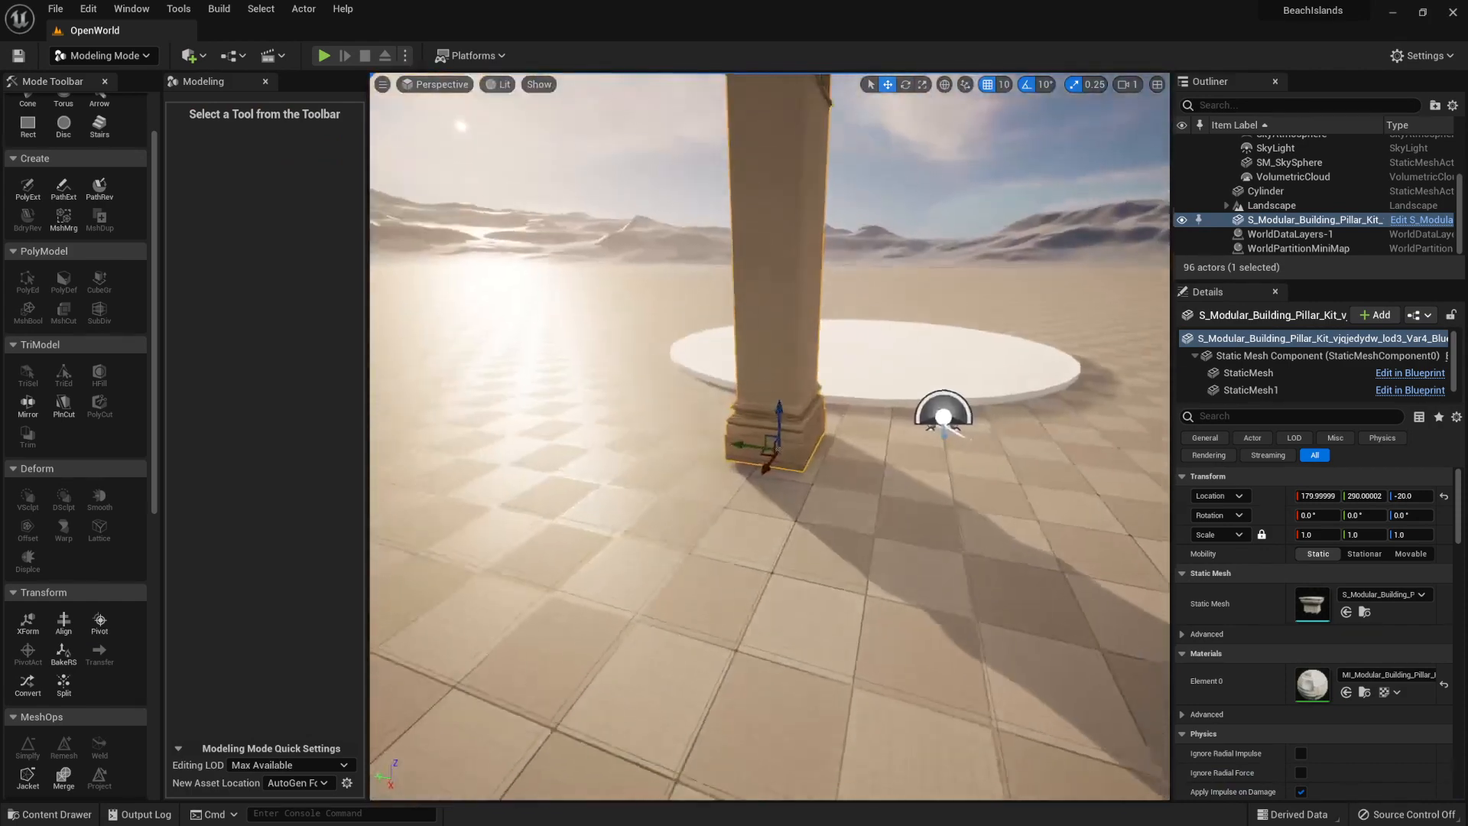
Step: Select the white disc cylinder and then the pillar in the Outliner
click(1266, 191)
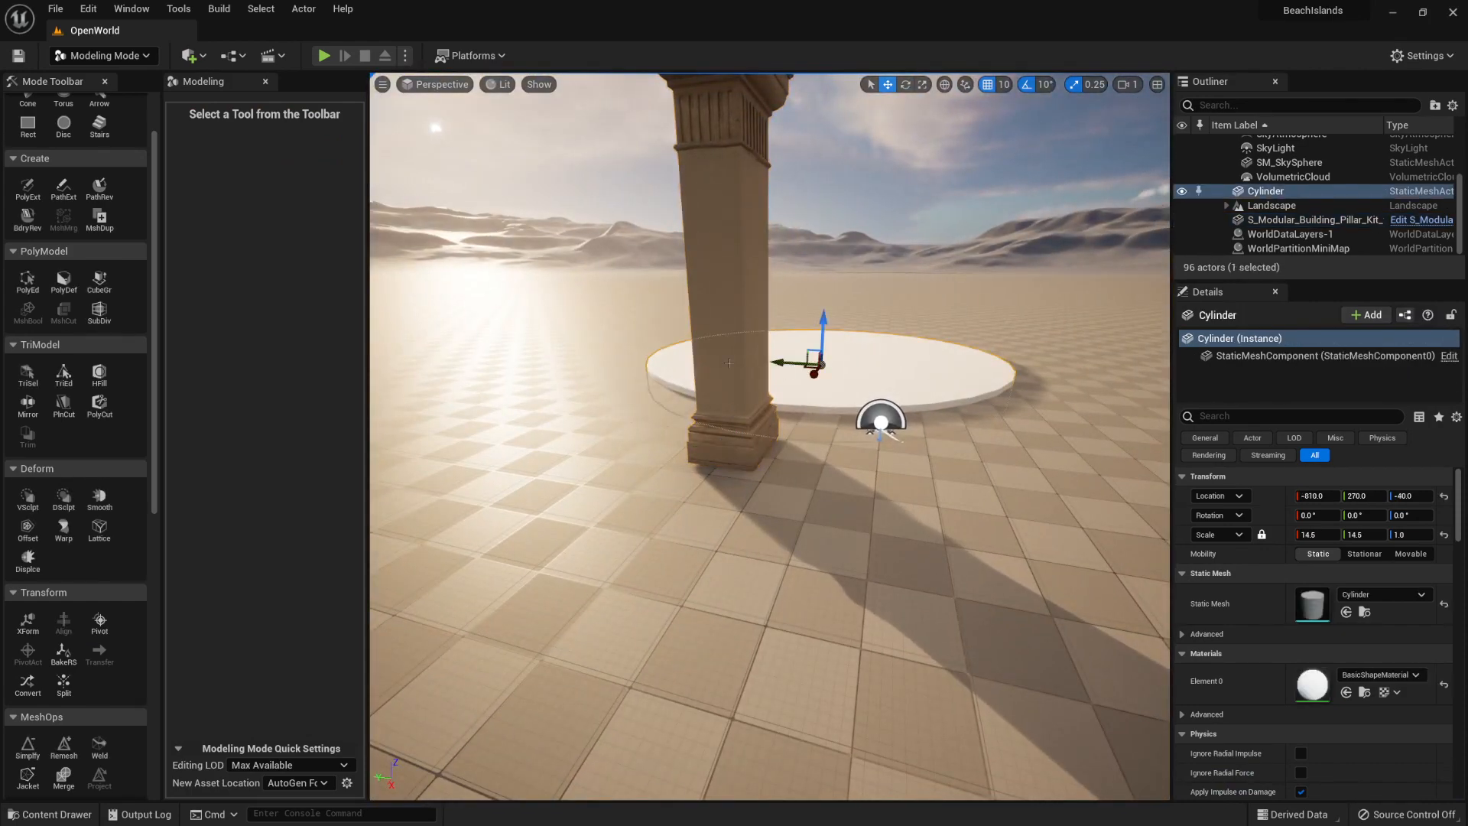
click(1311, 218)
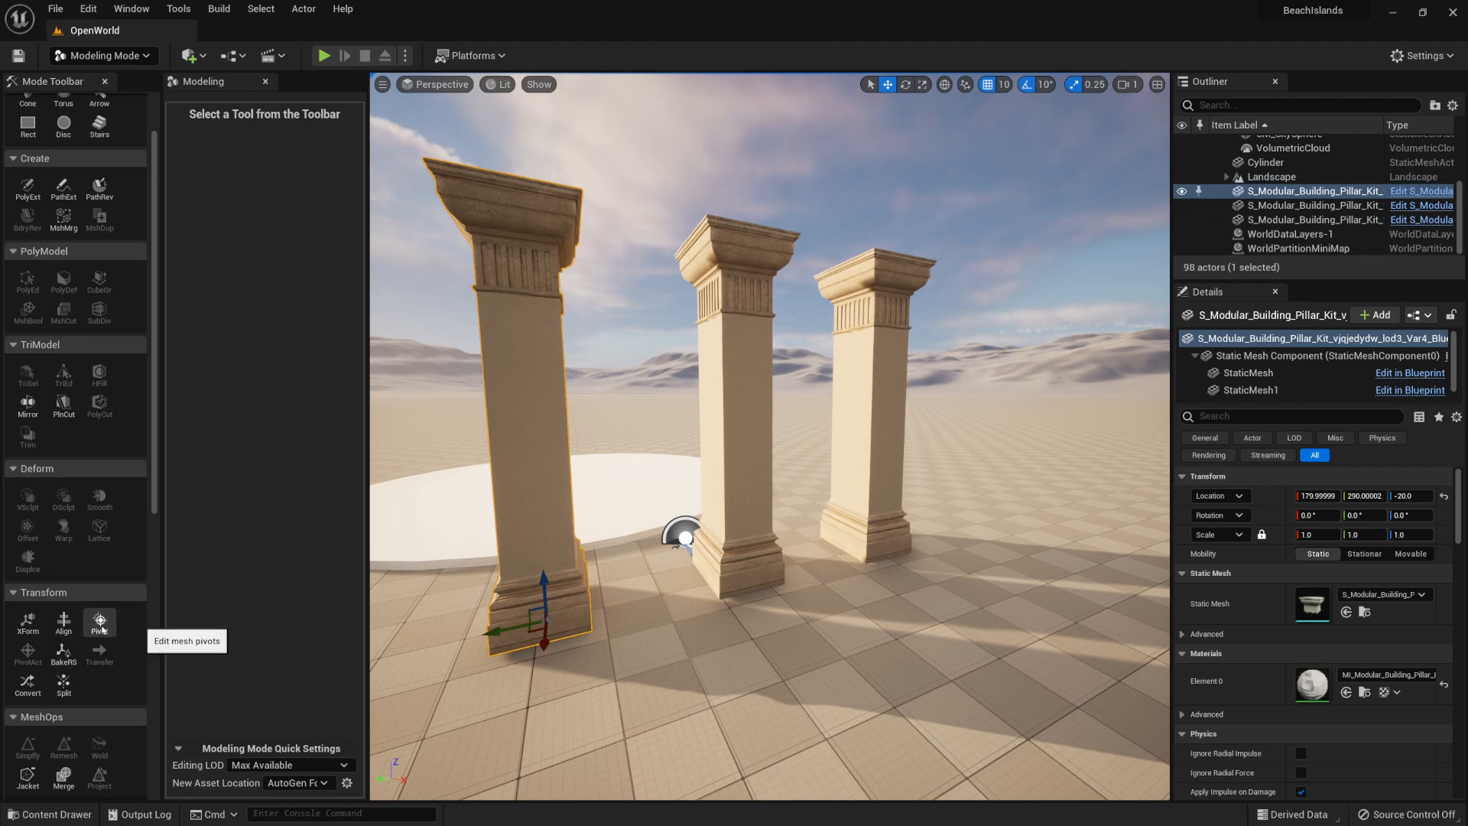
Step: Run the Pivot tool twice, committing the pillar's pivot at its Bottom box position
click(98, 623)
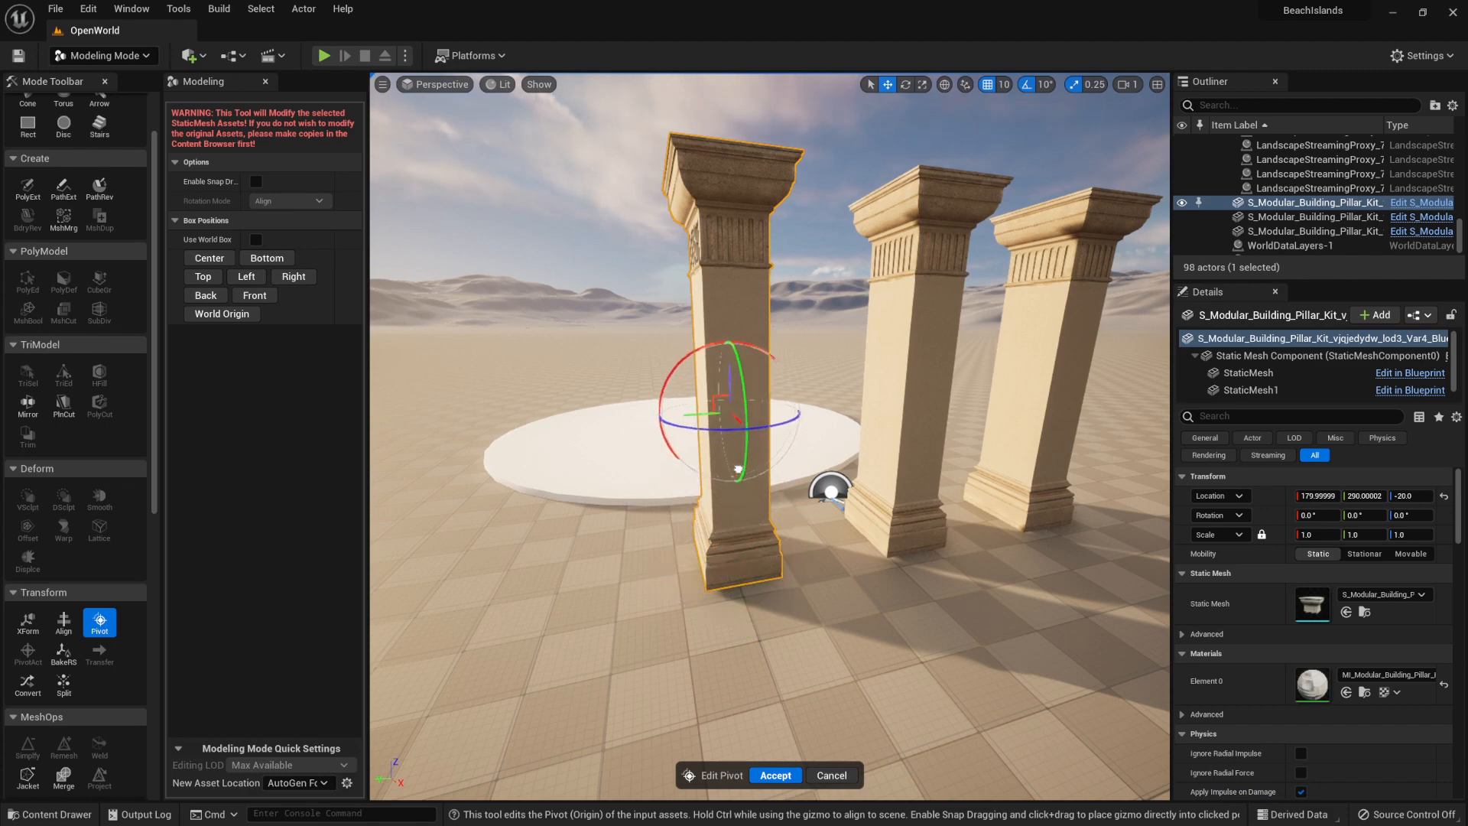
mouse_move(776, 775)
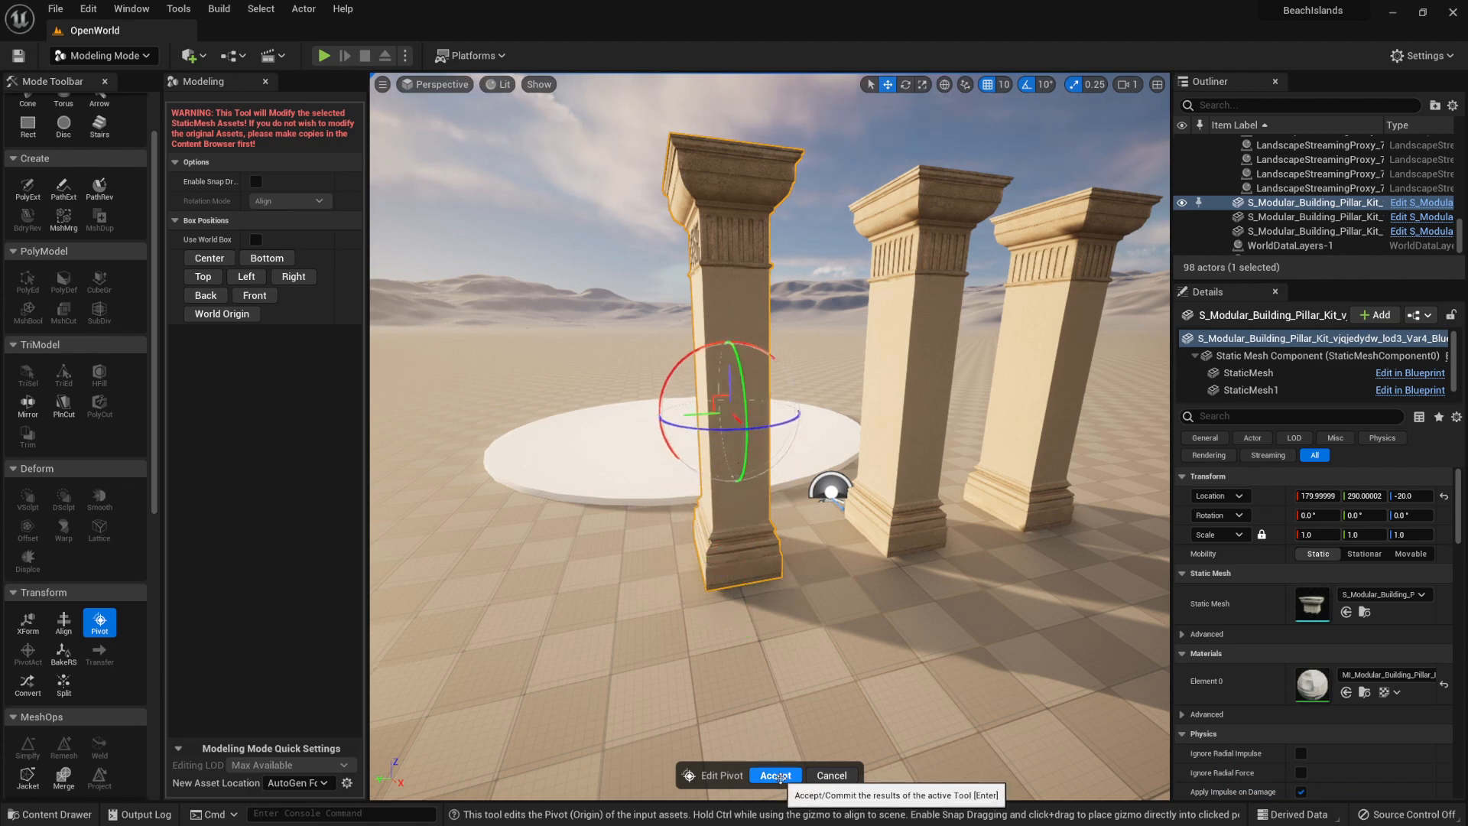
click(777, 774)
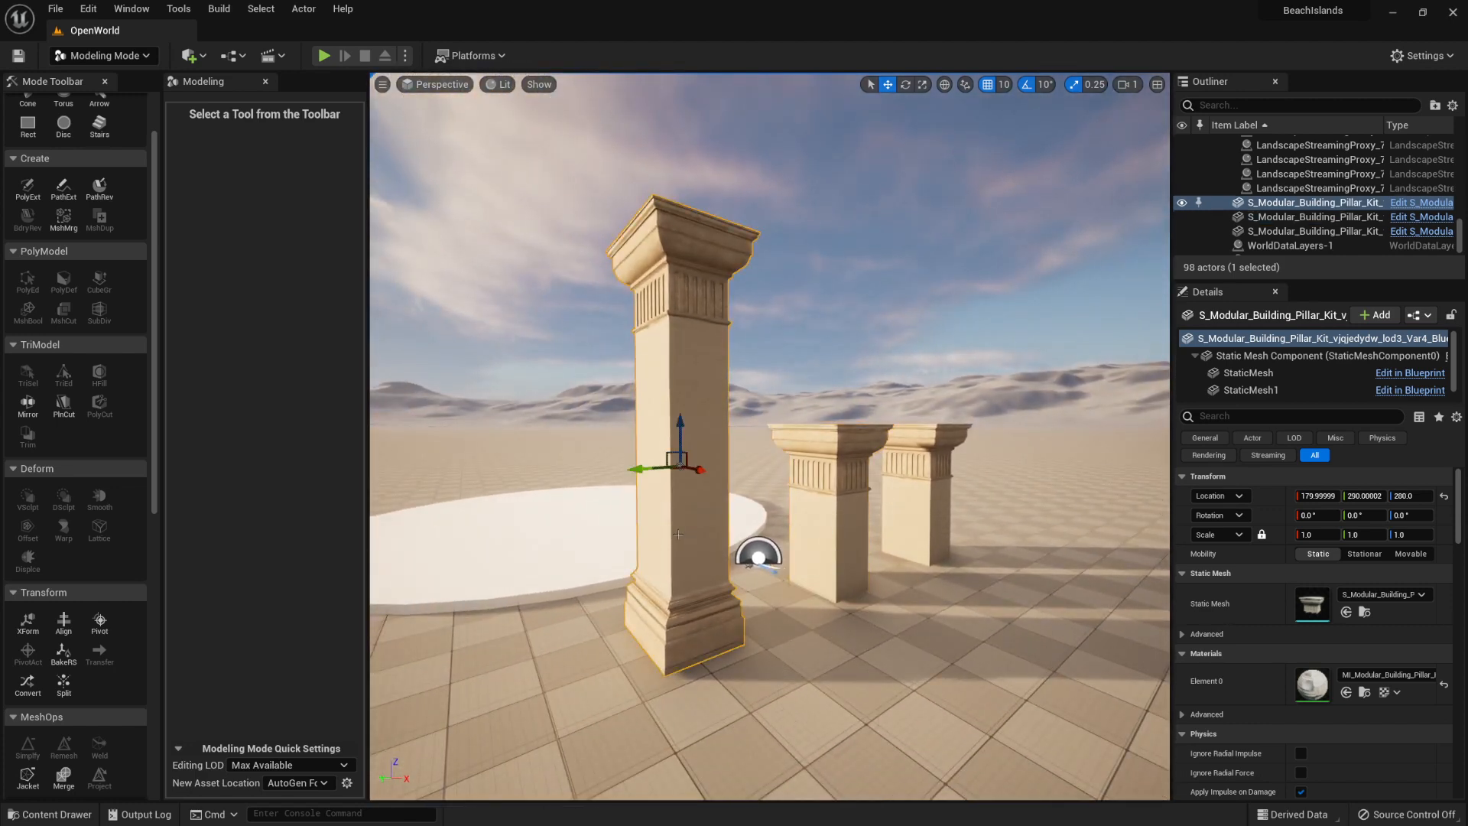
click(98, 623)
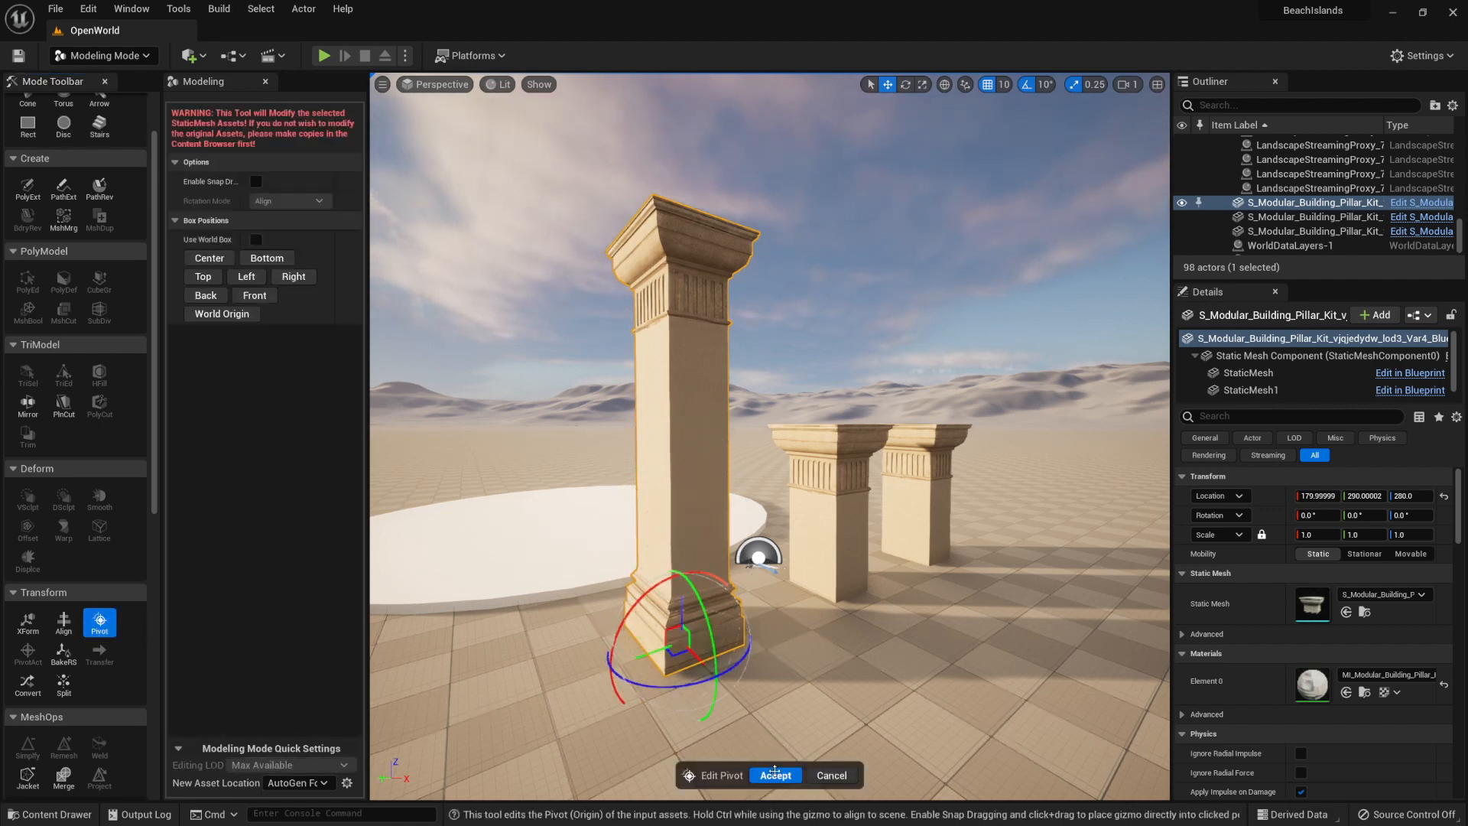
click(774, 774)
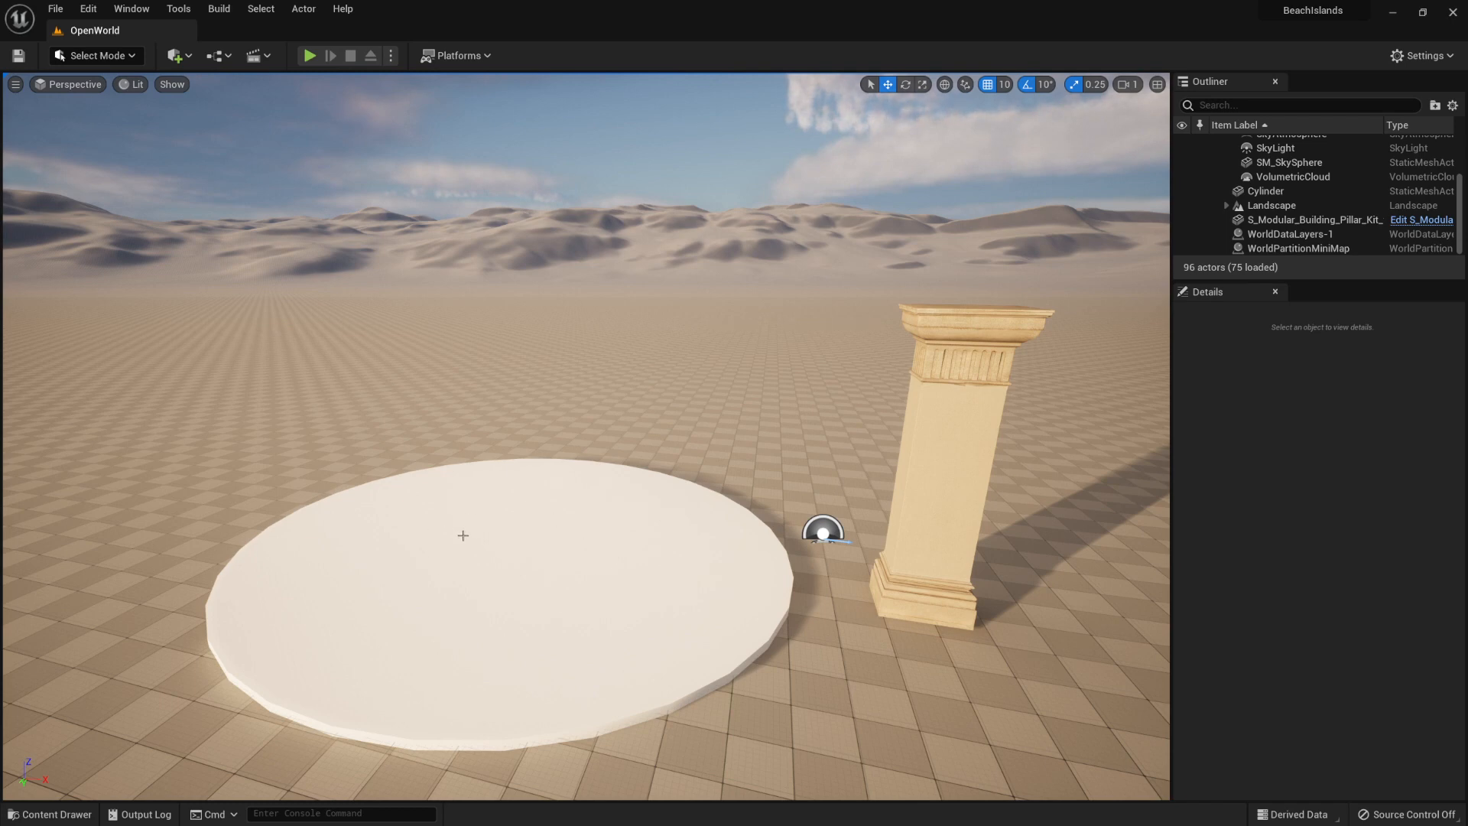
mouse_move(548, 566)
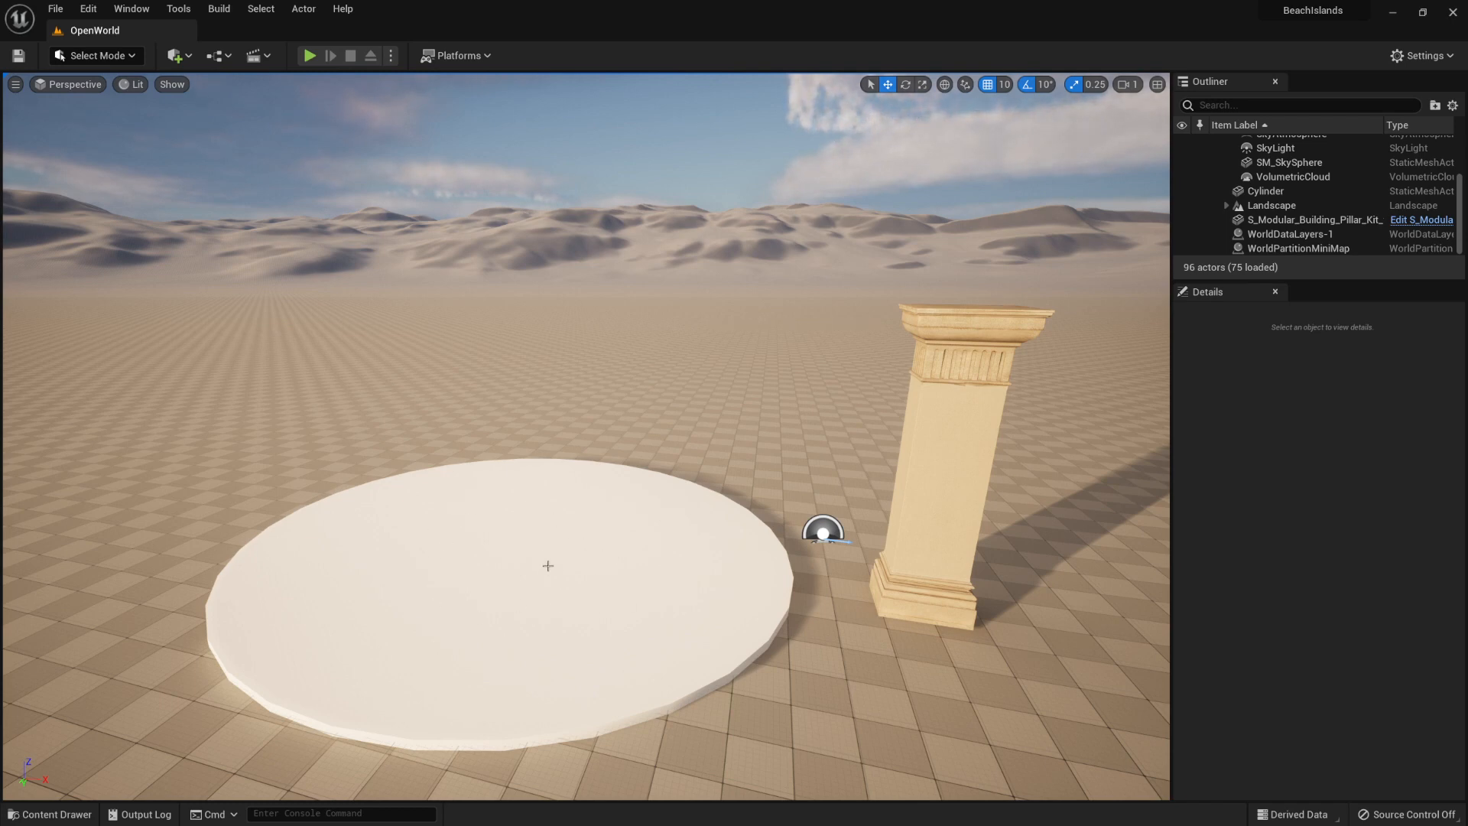
mouse_move(174, 55)
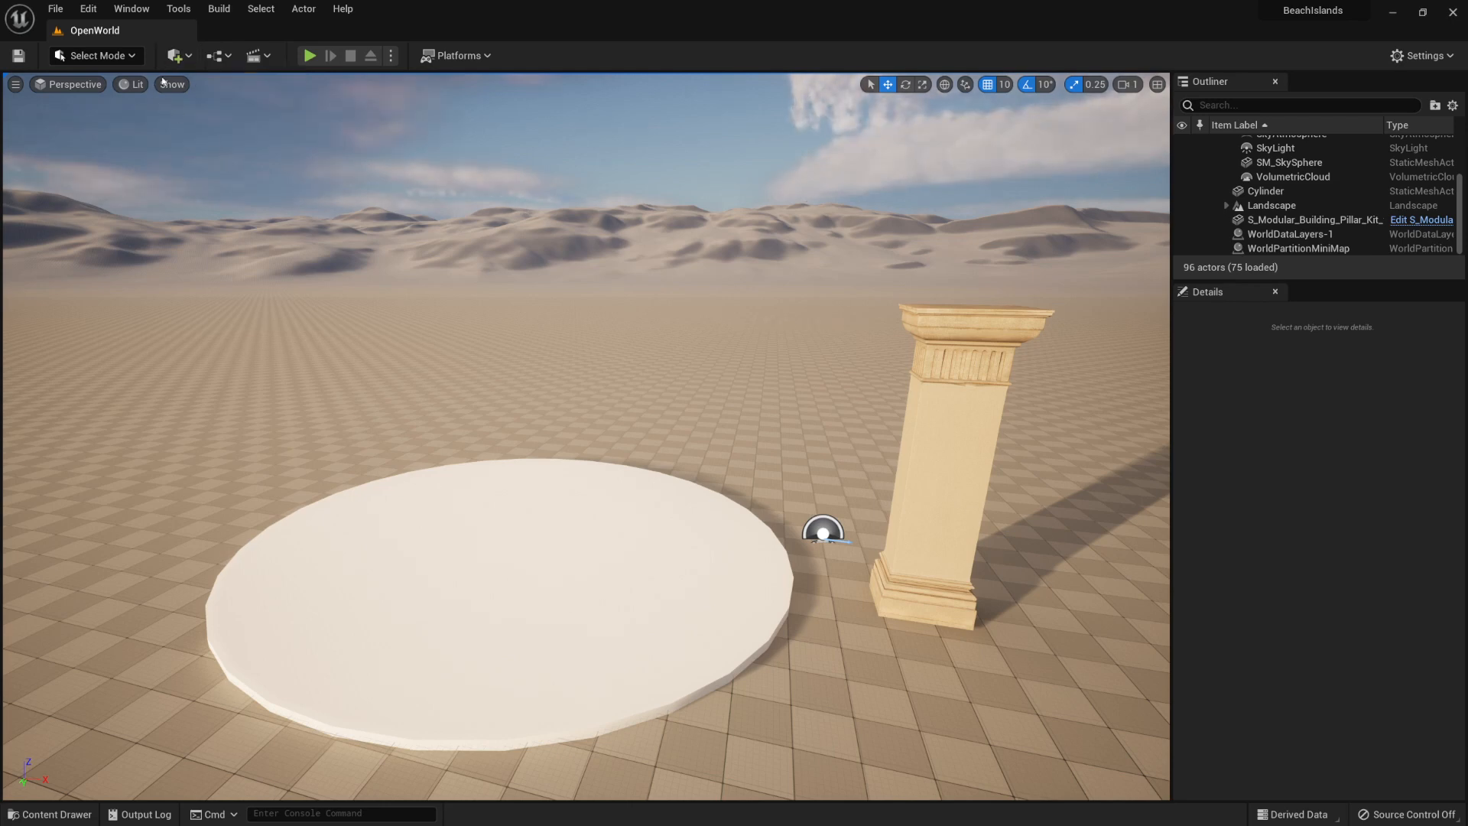
Step: Add a Sphere actor above the disc and switch off its Rendering > Visible setting
click(176, 55)
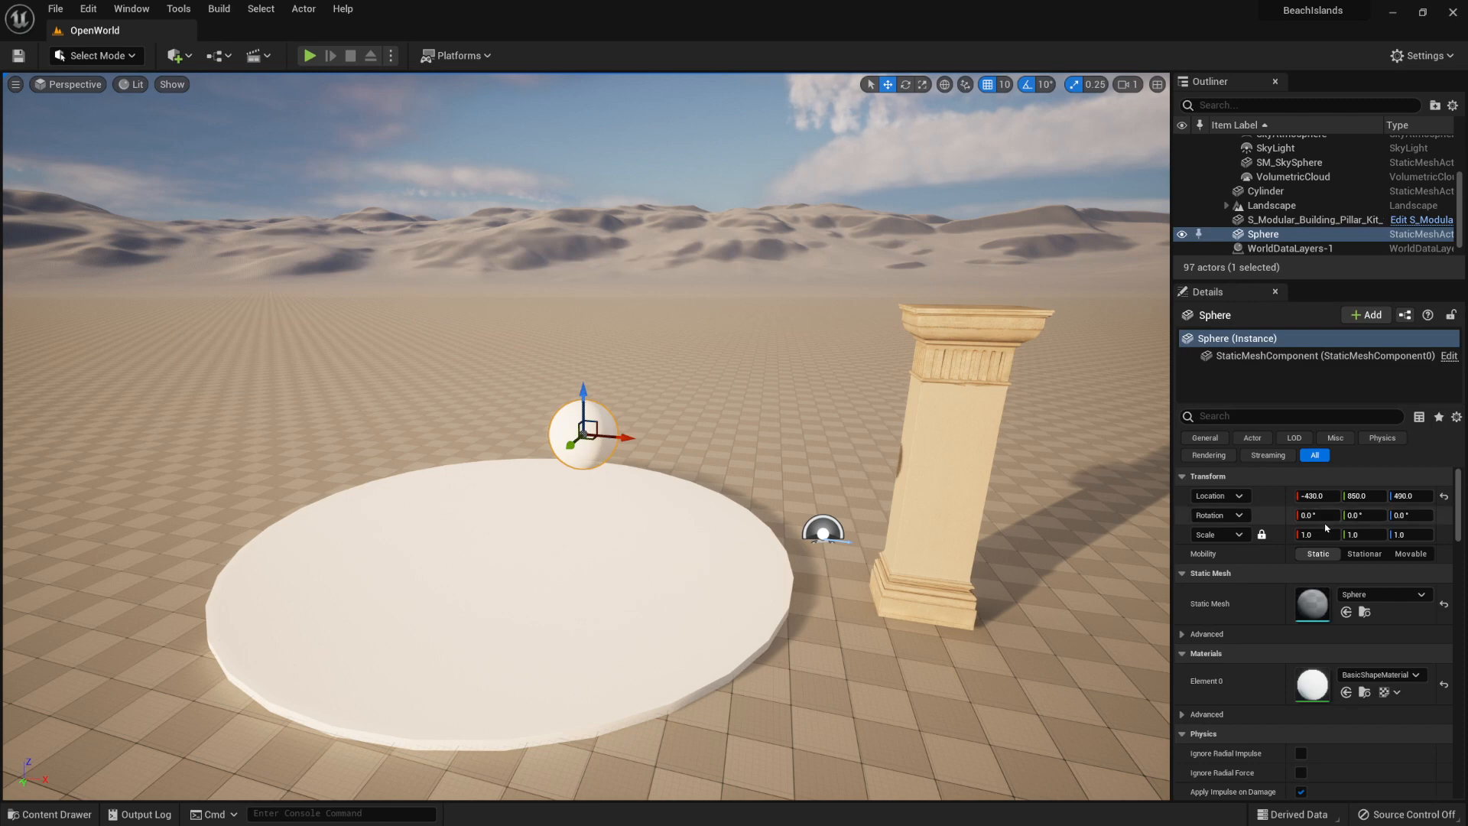
text(visi)
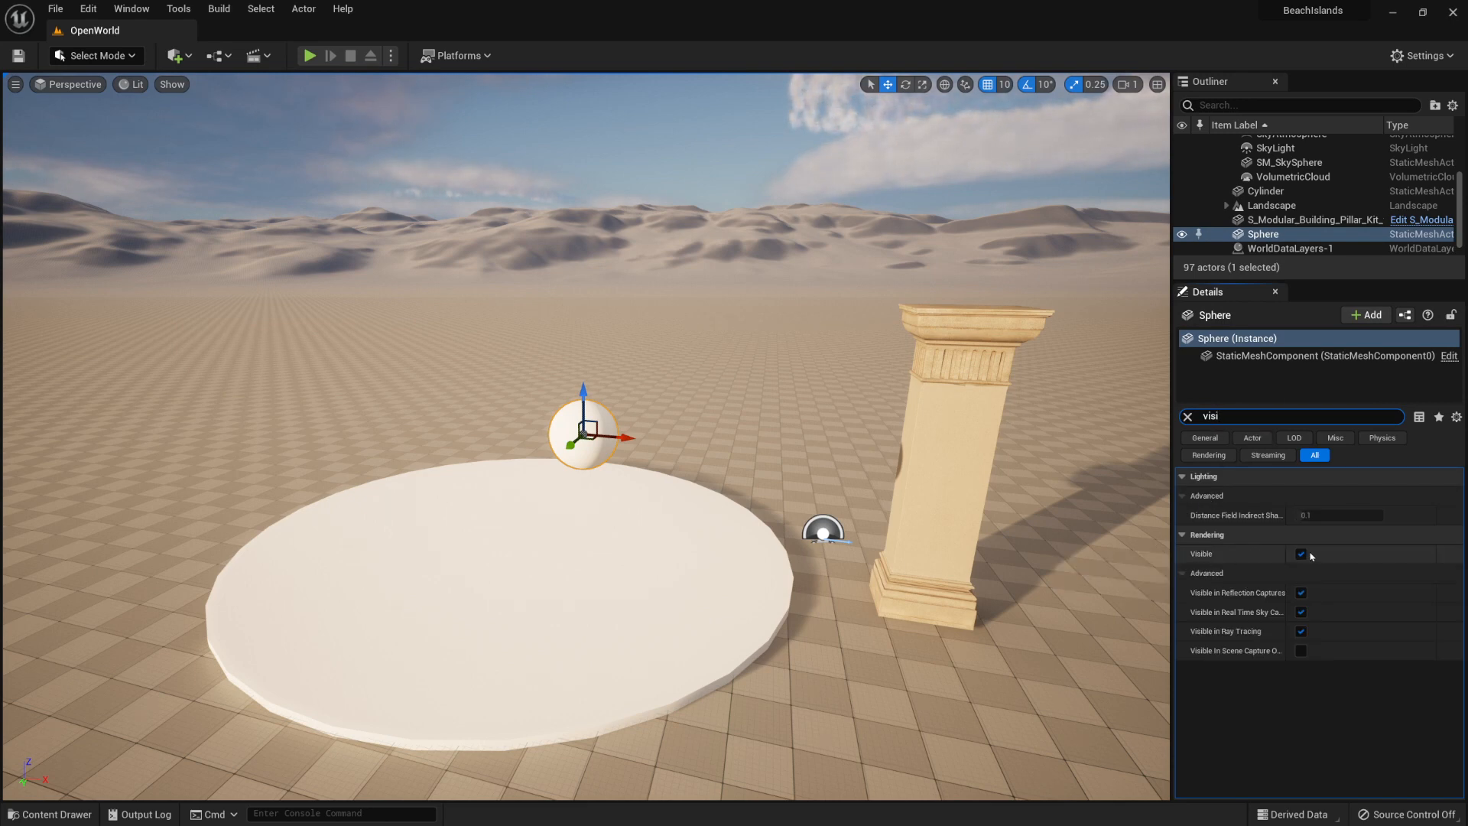
click(1300, 554)
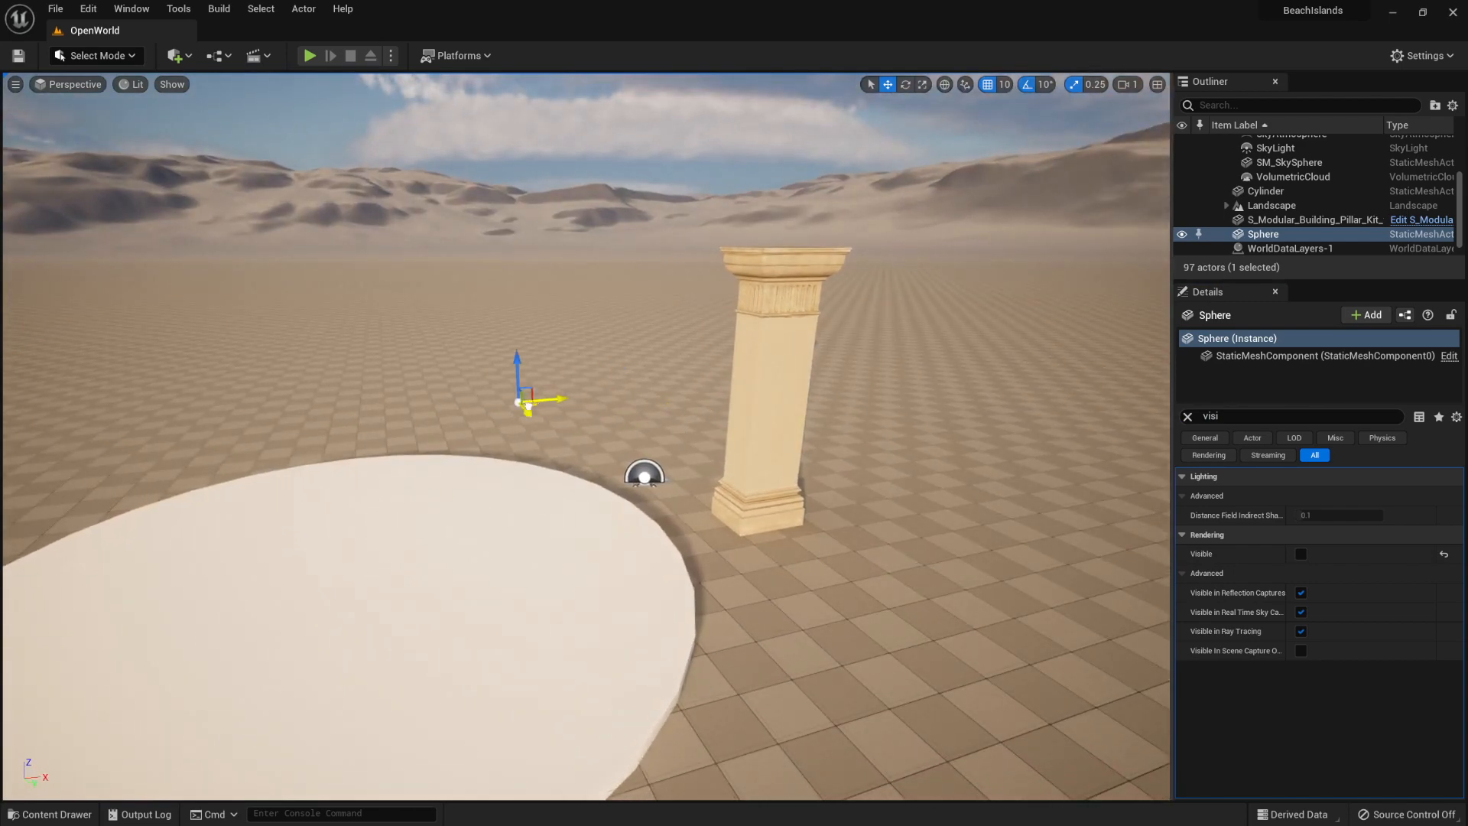
drag(520, 384, 281, 445)
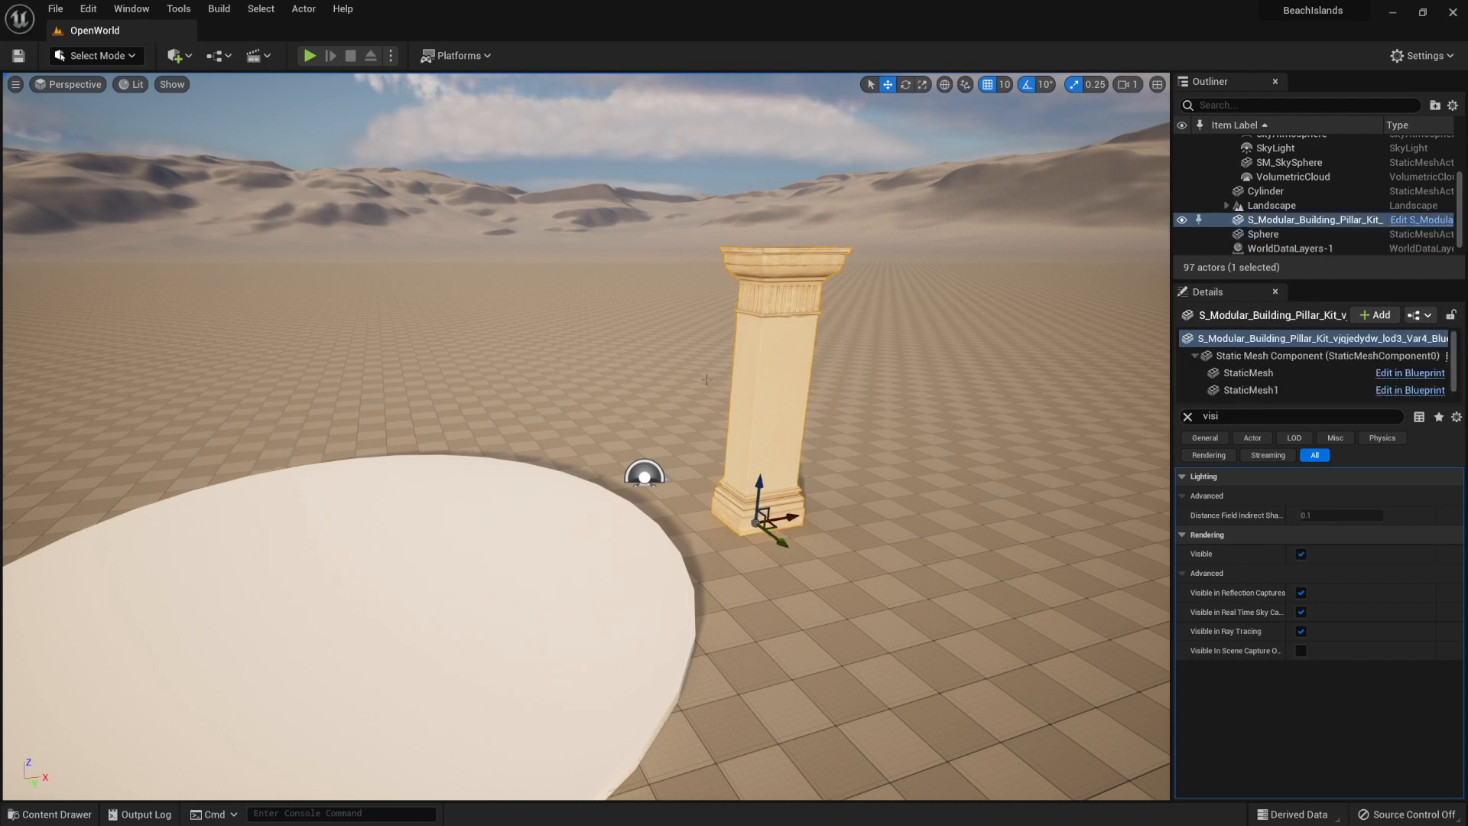
Step: Parent the pillar mesh under the hidden Sphere and rename the sphere 'pillar'
click(1264, 234)
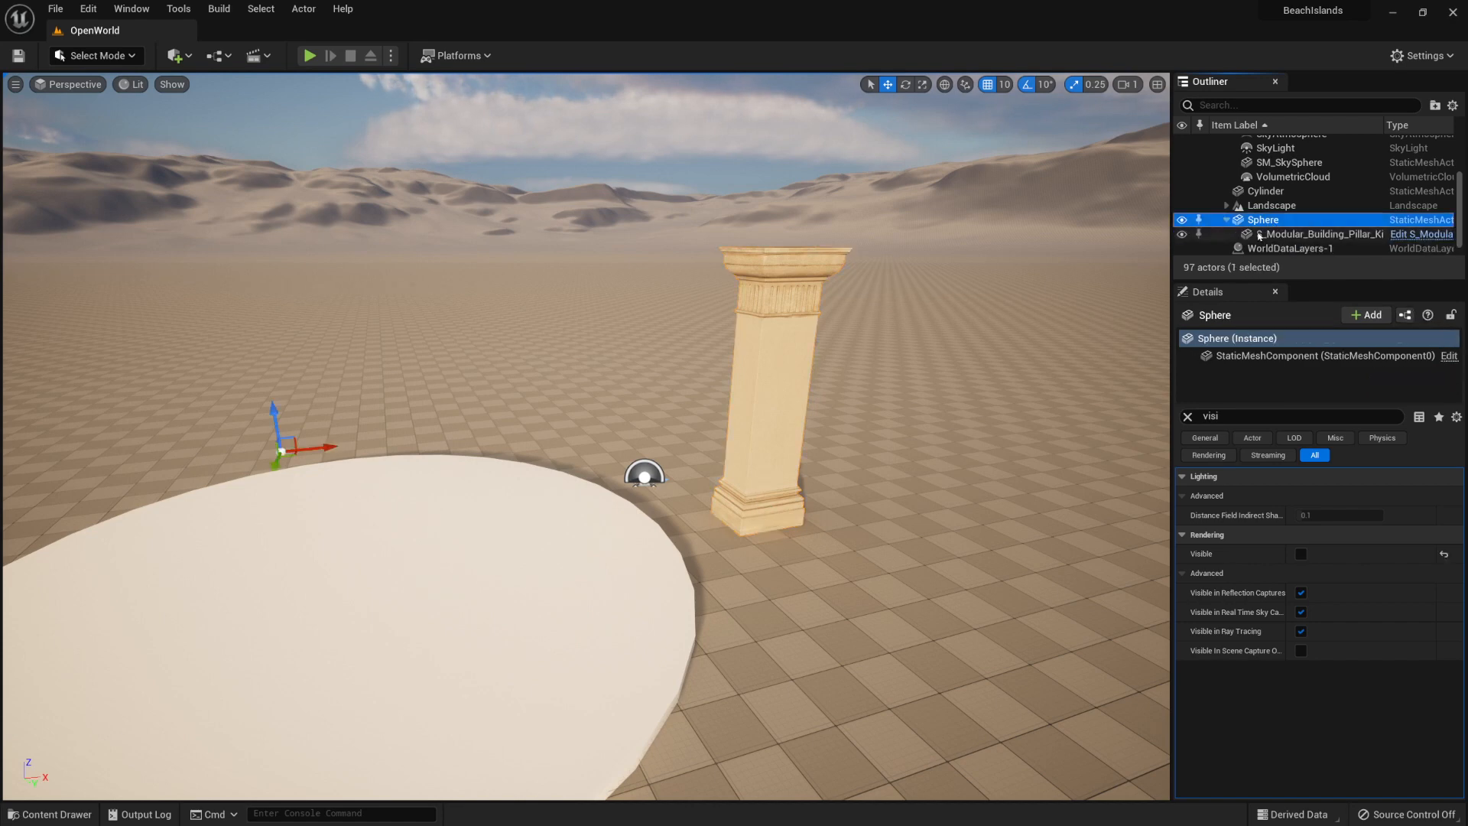
mouse_move(1261, 219)
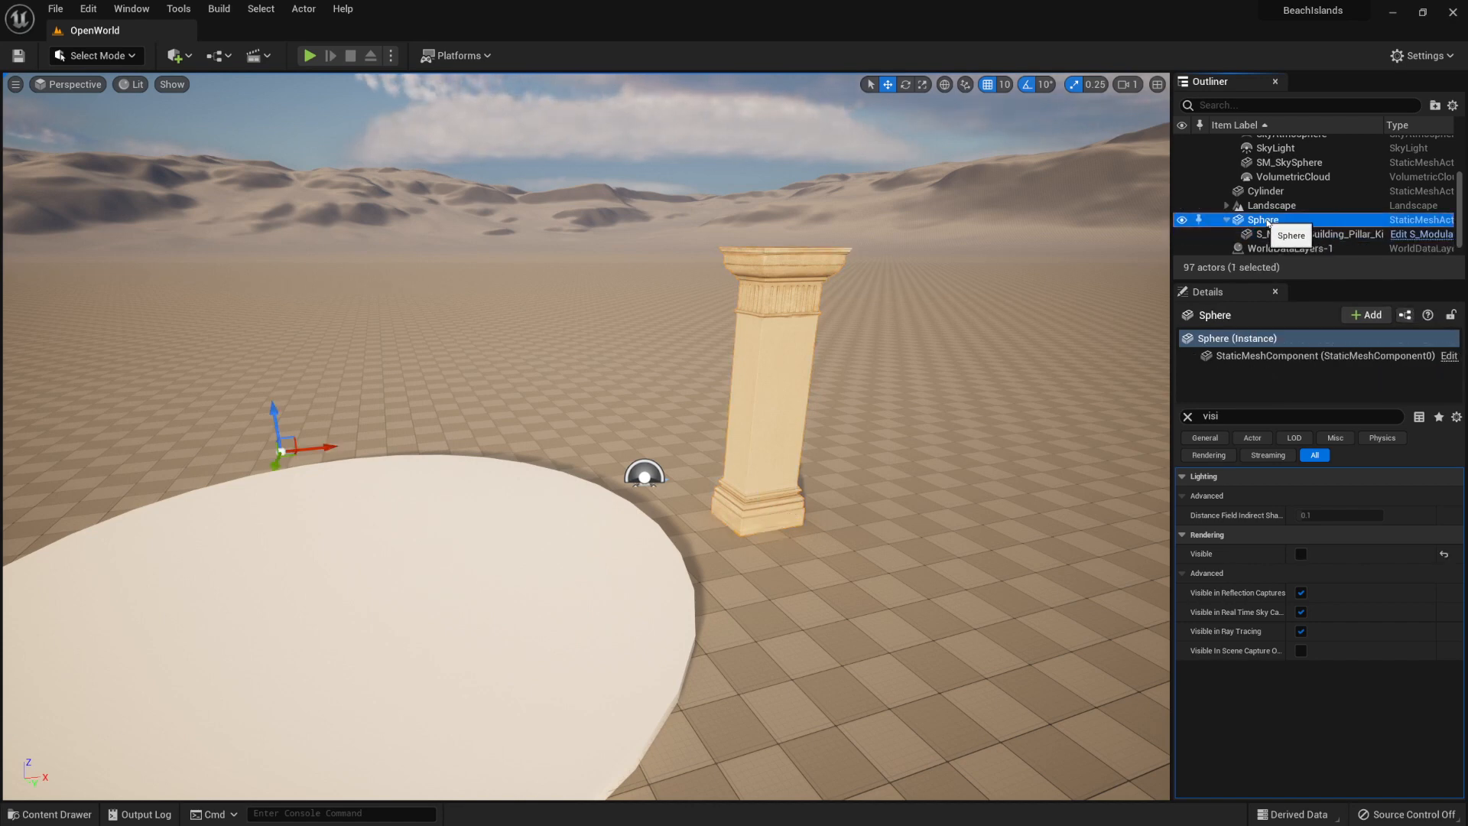
double_click(1265, 218)
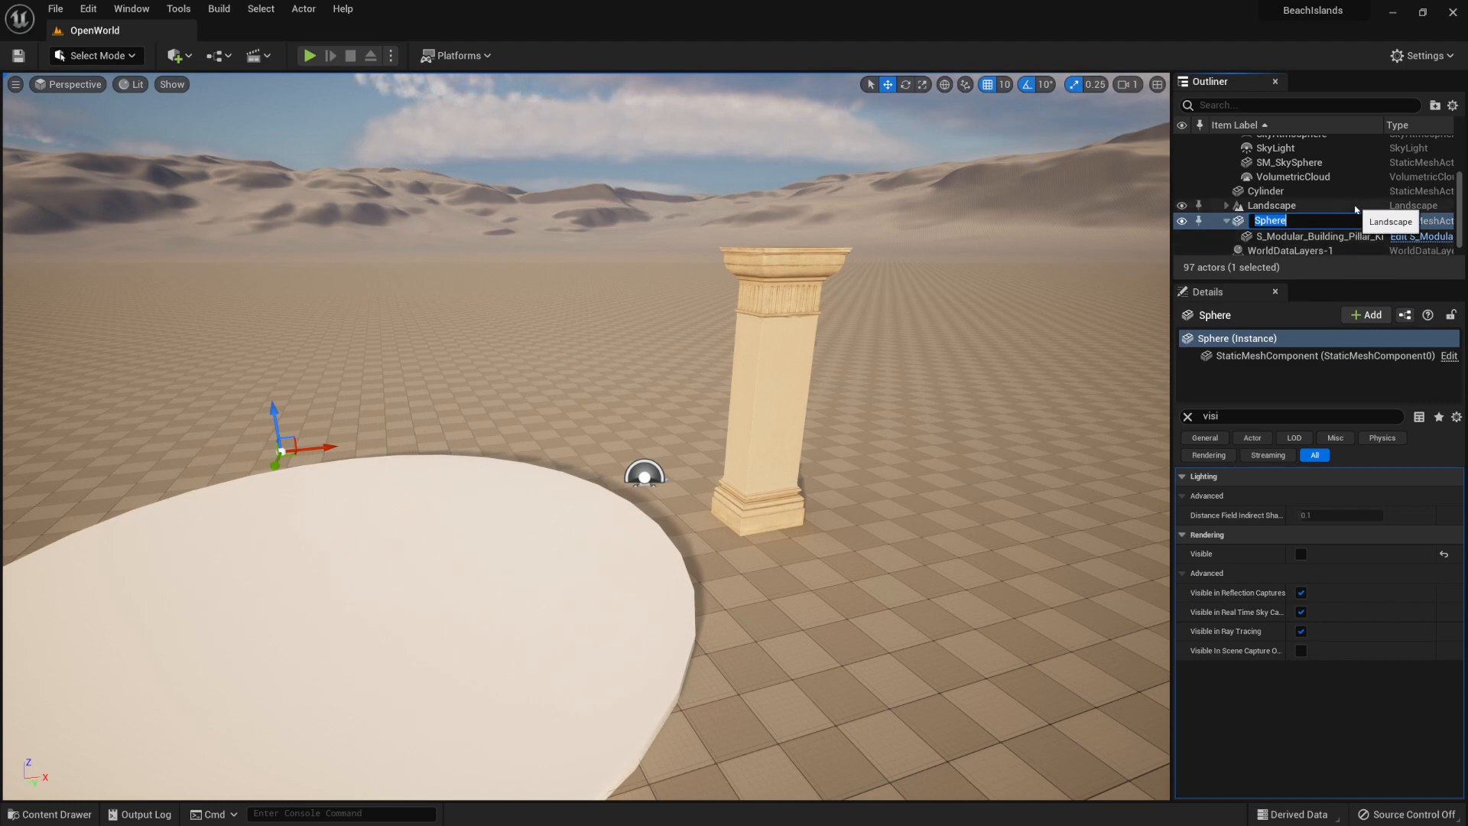
text(pillar)
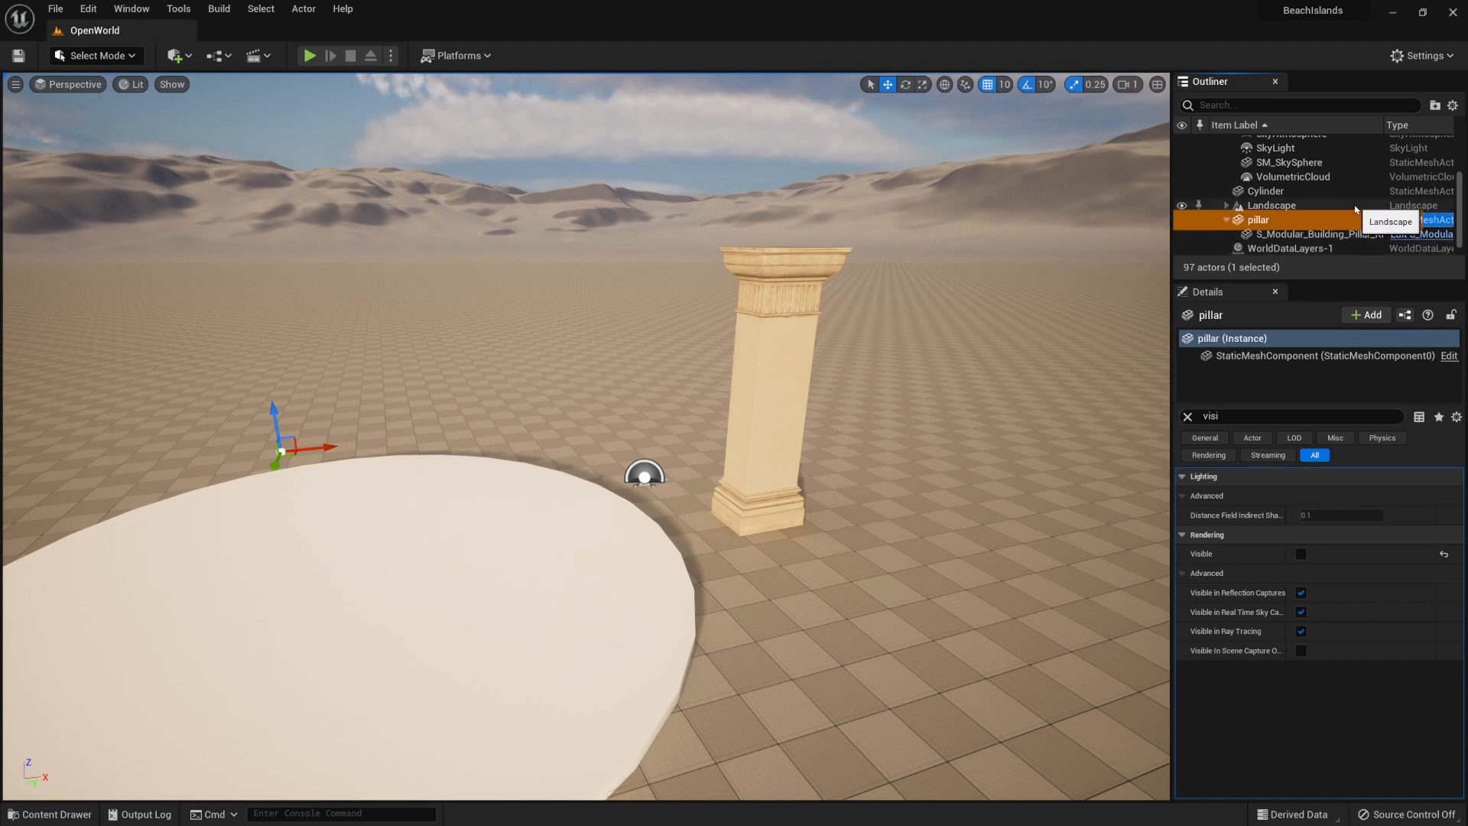
click(1322, 232)
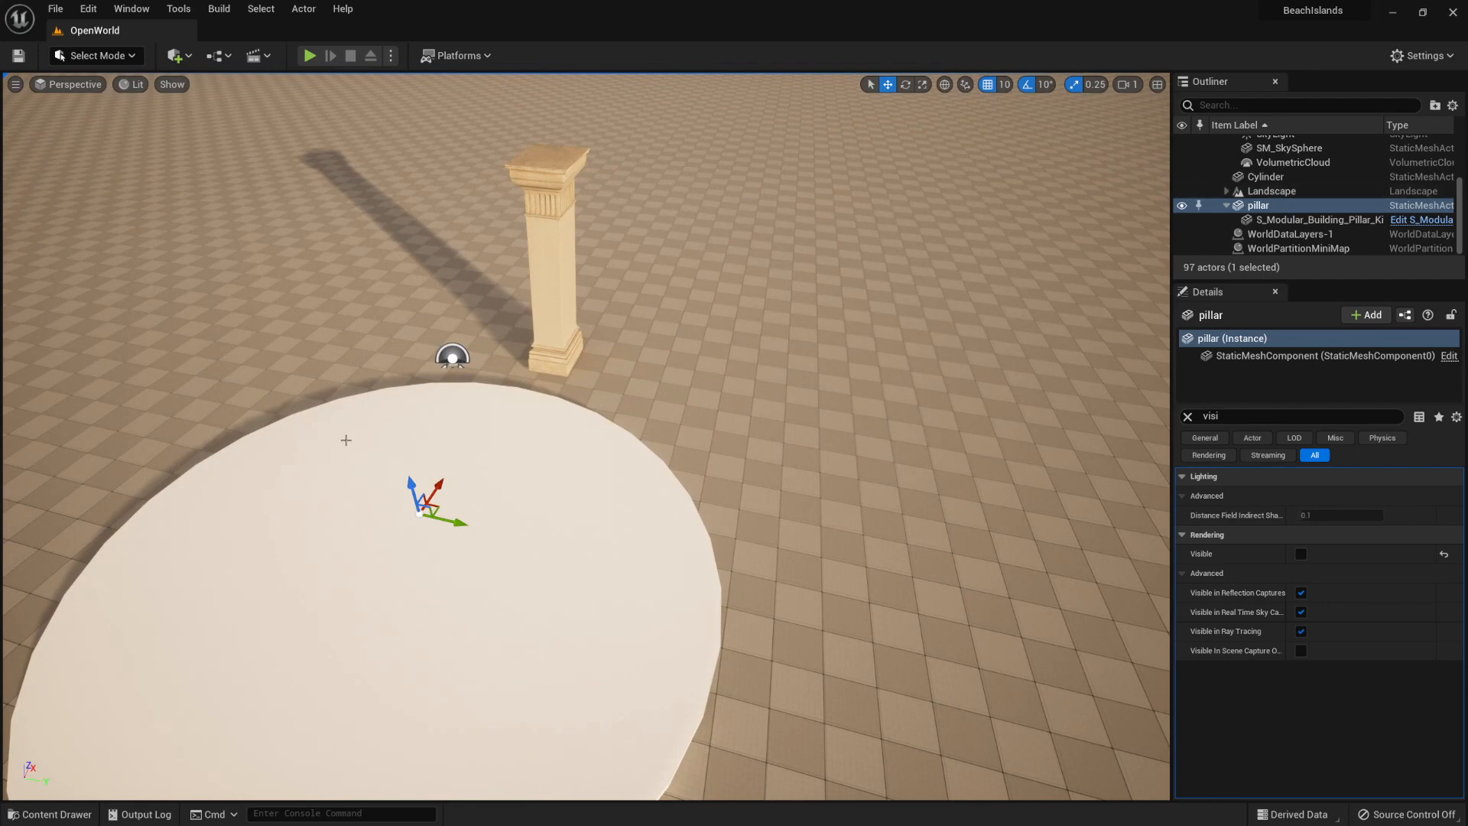
mouse_move(349, 584)
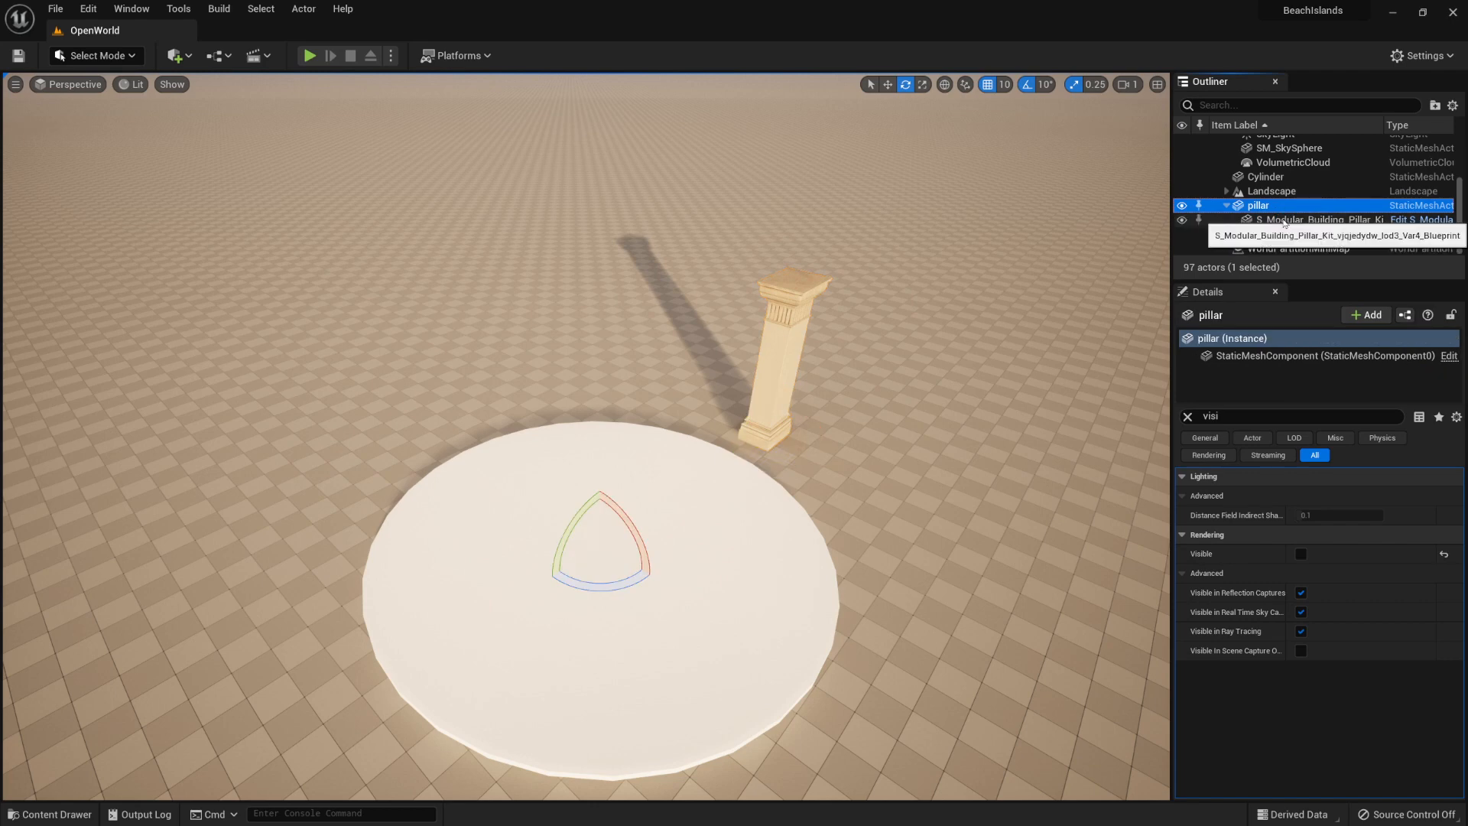
Step: Shift-select the child pillar mesh so parent and mesh are selected together
click(1320, 219)
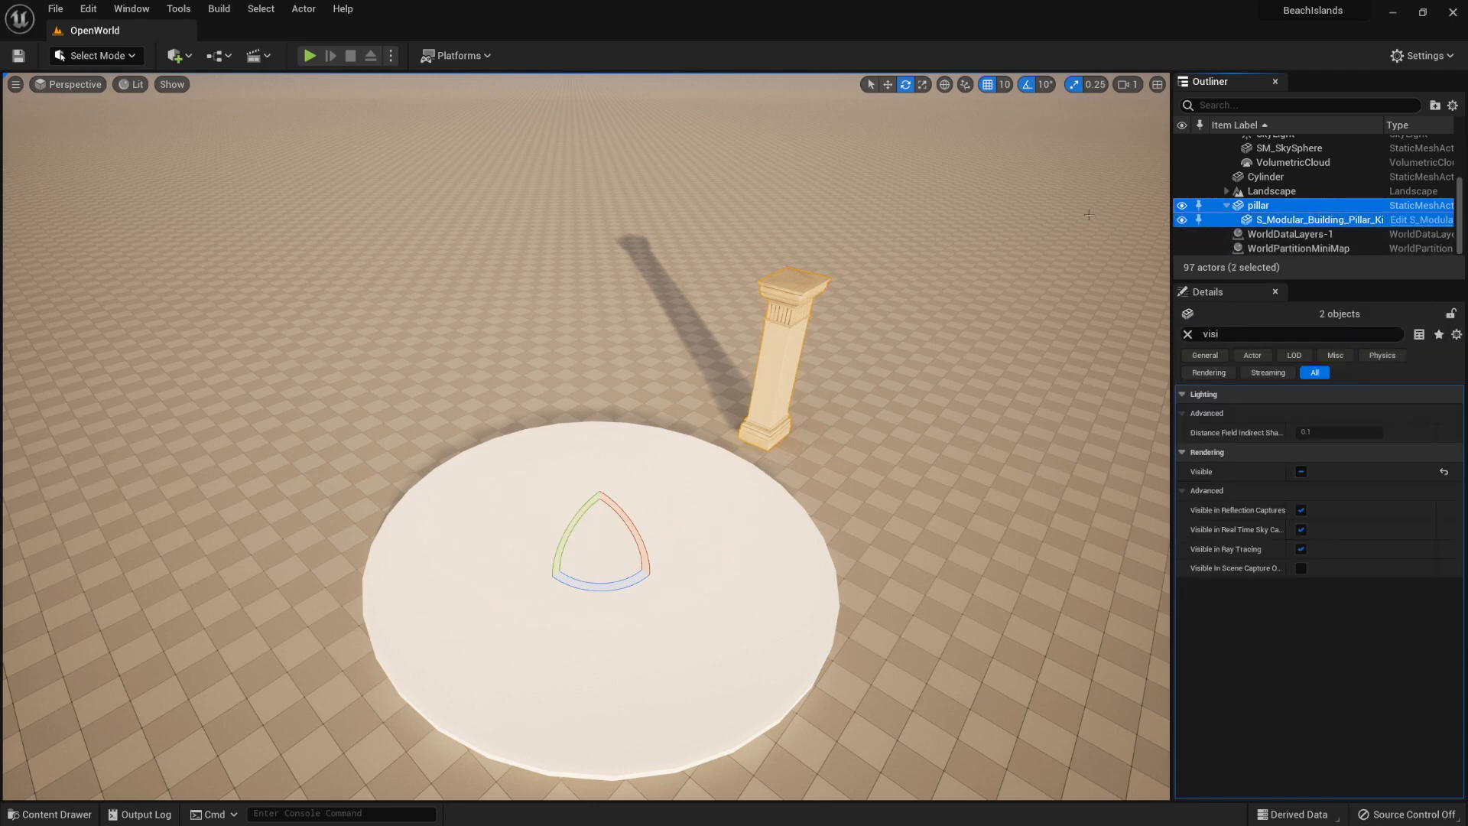
mouse_move(897, 392)
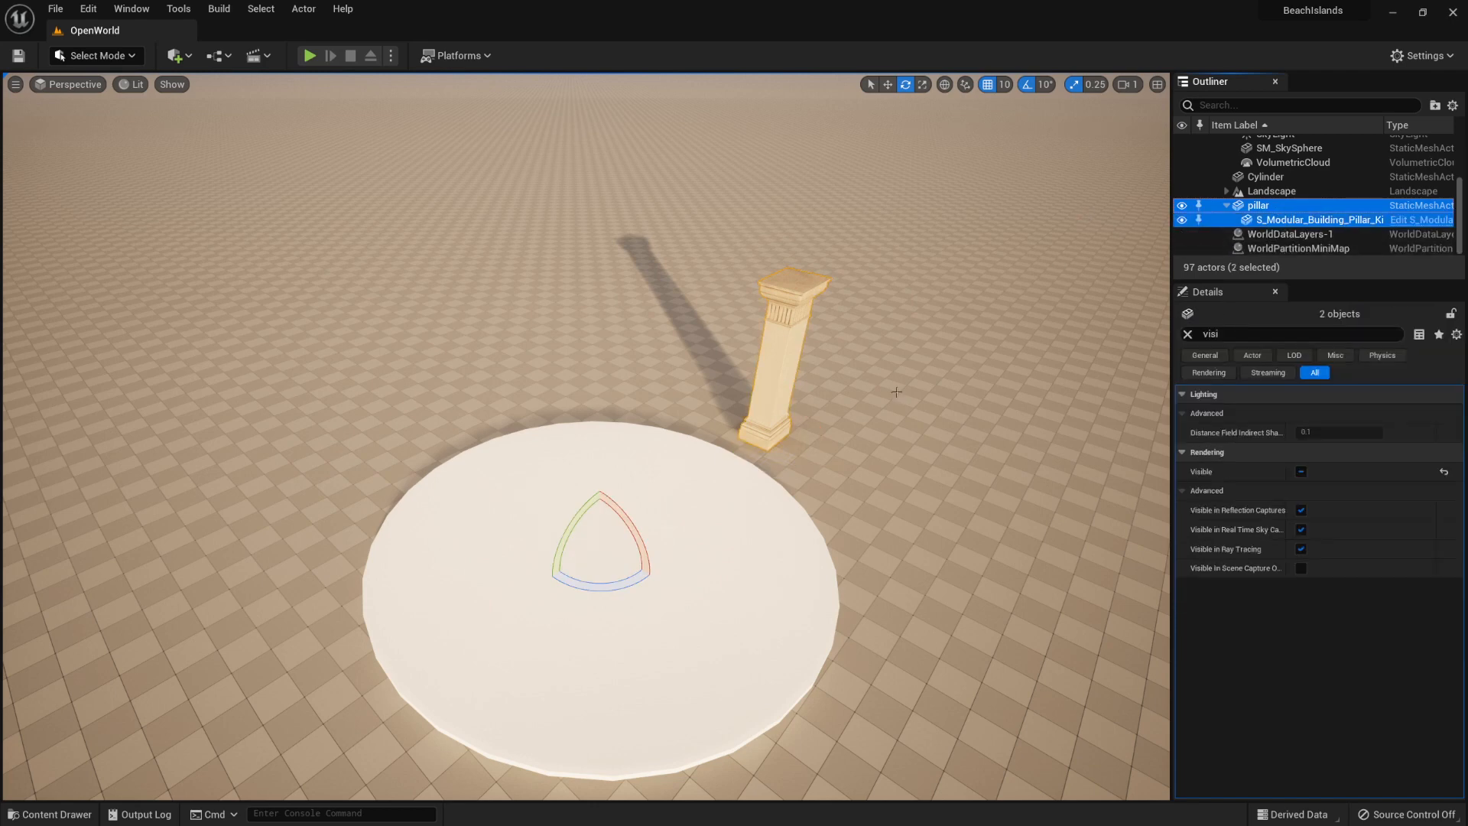